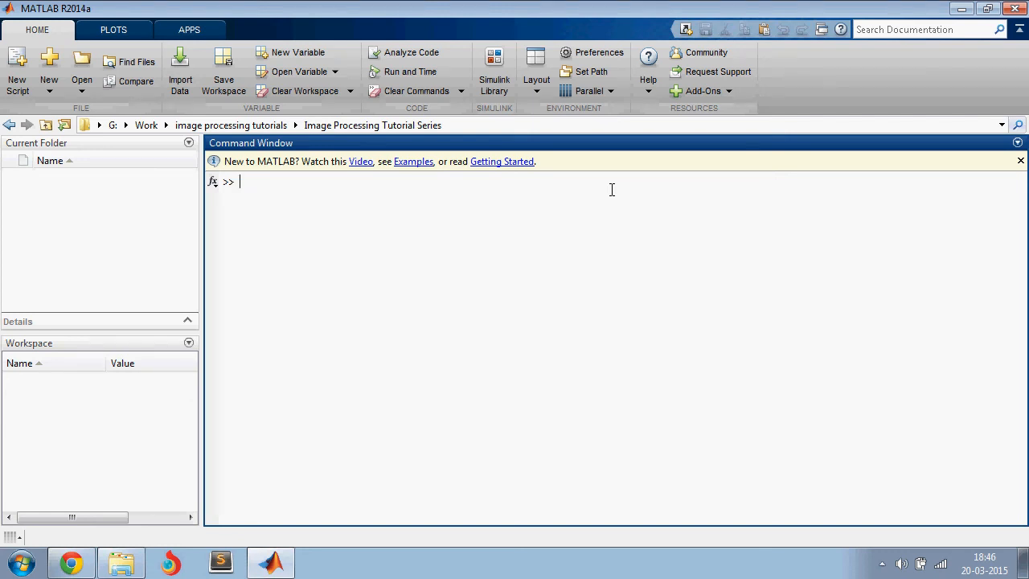
pyautogui.moveTo(585, 222)
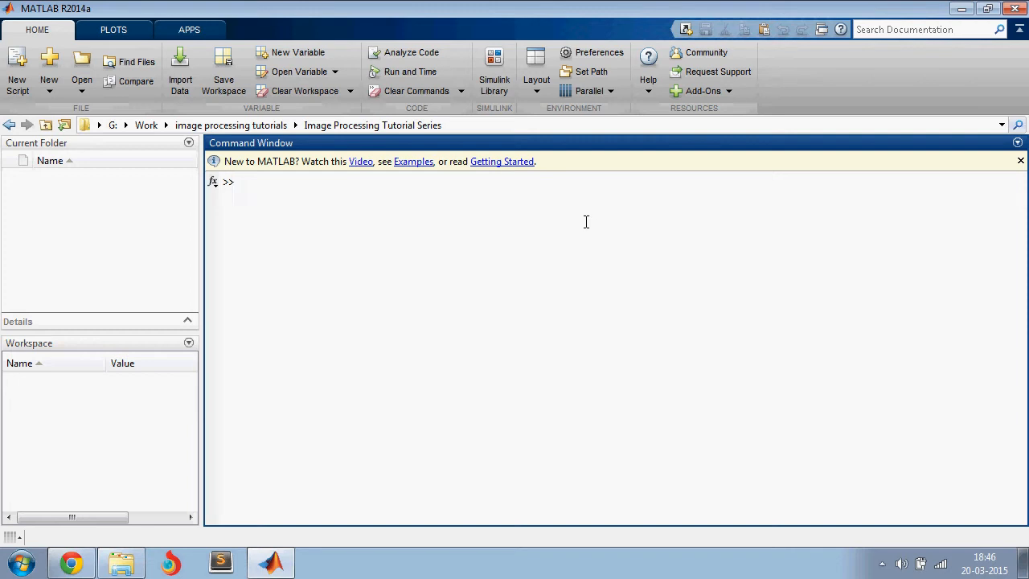
# Step: From the doc browser, open the Image Processing Toolbox example 'Detecting Cars in a Video of Traffic'
pyautogui.write('doc')
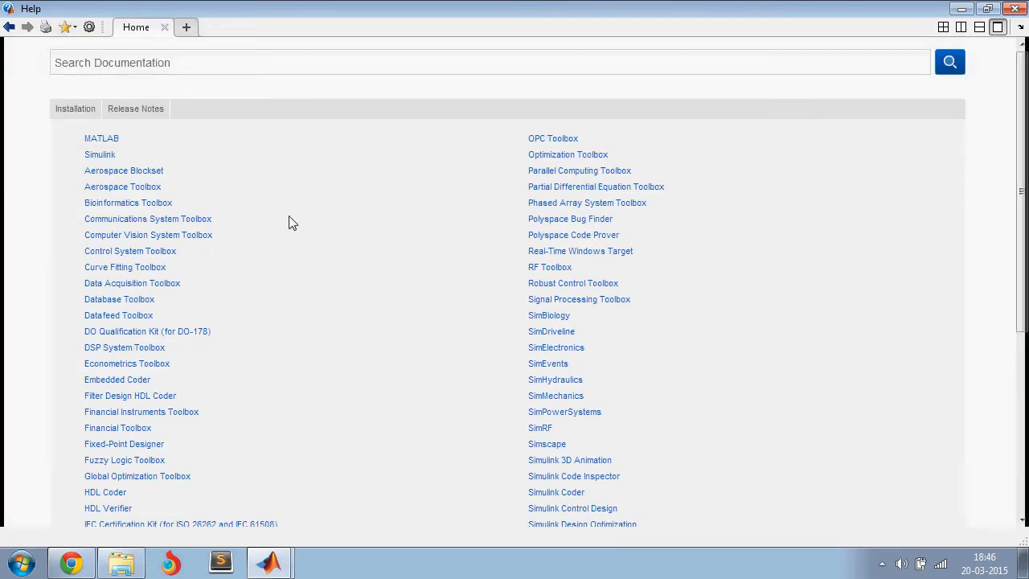
pyautogui.scroll(-3)
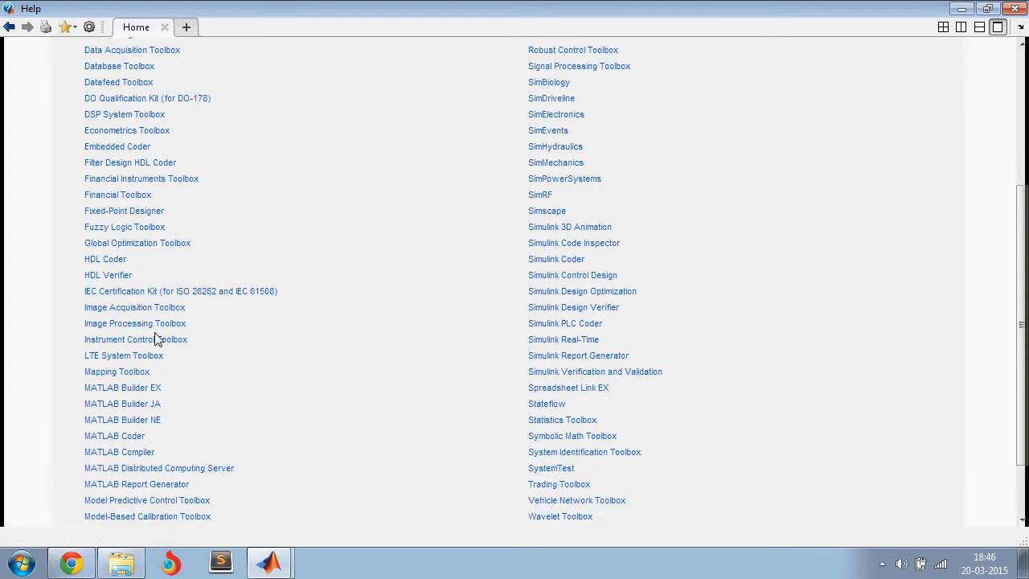
pyautogui.click(135, 323)
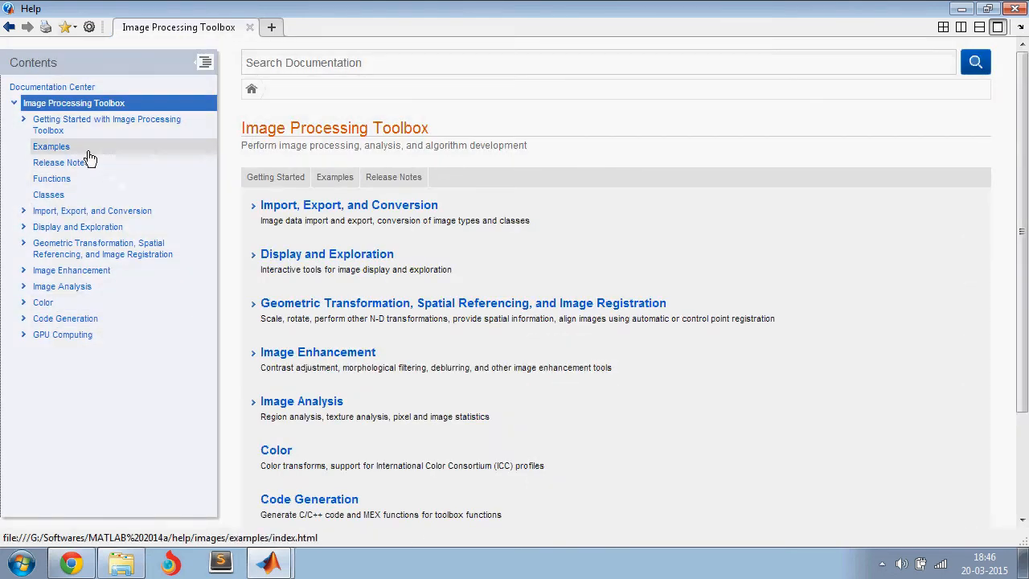
pyautogui.click(52, 147)
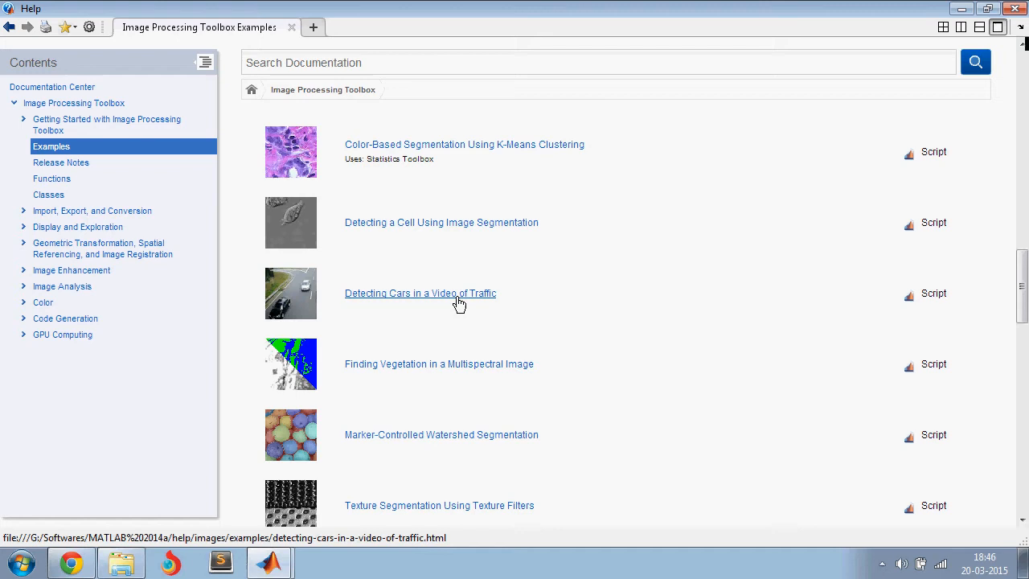
pyautogui.moveTo(432, 302)
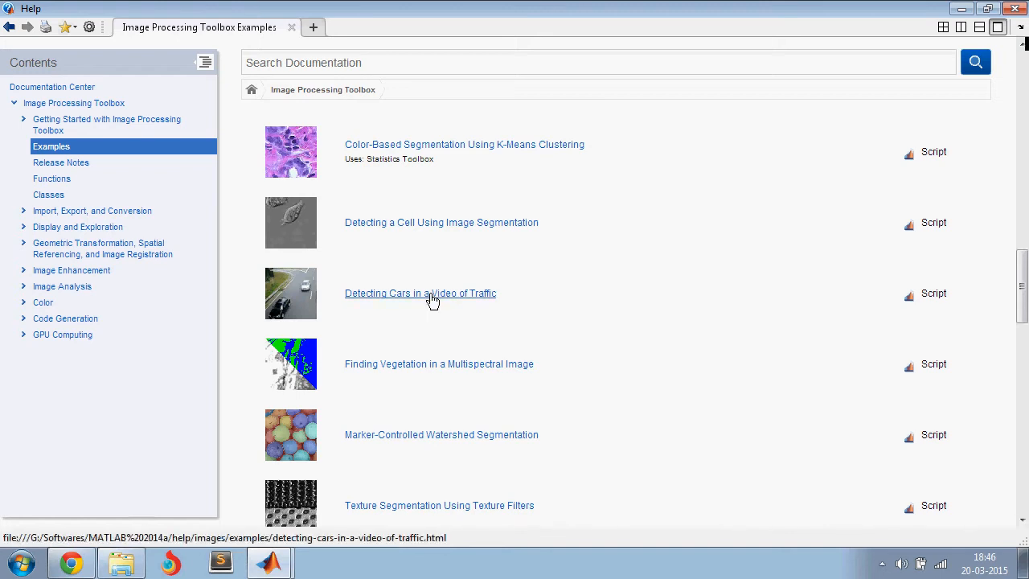
pyautogui.click(421, 292)
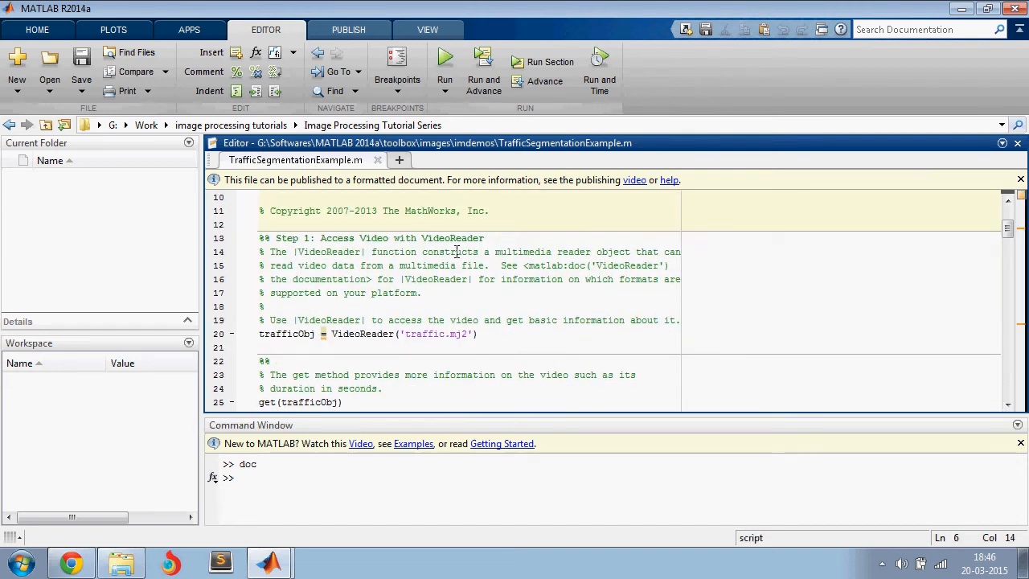
# Step: Set a breakpoint on line 20 of TrafficSegmentationExample and run the script to it
pyautogui.scroll(-3)
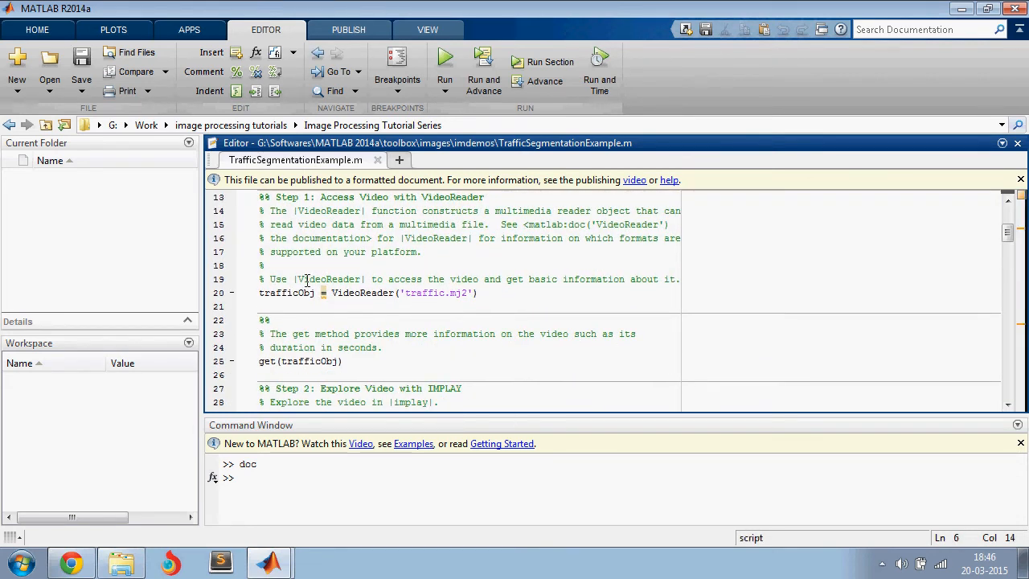
pyautogui.doubleClick(286, 293)
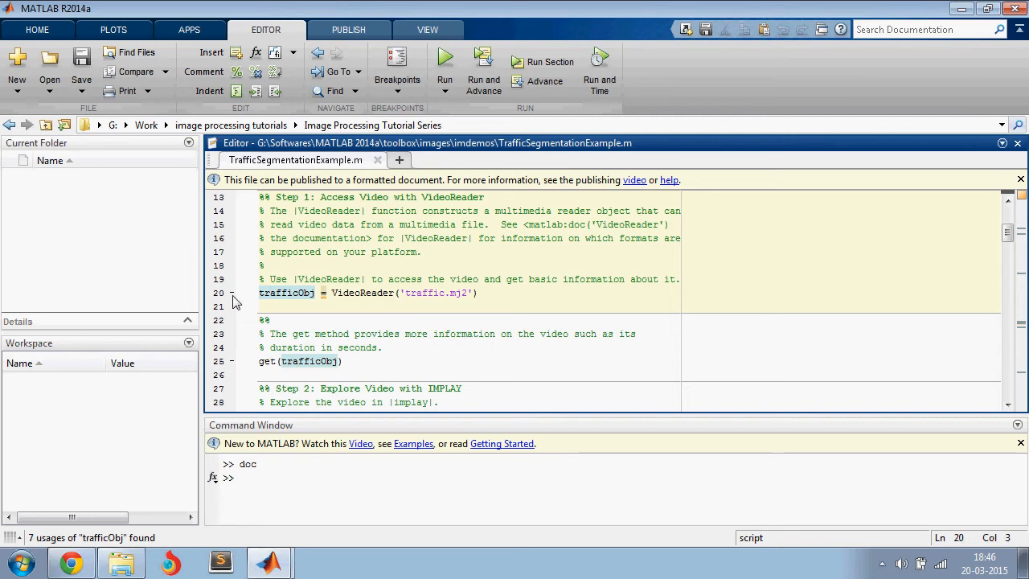
pyautogui.click(233, 293)
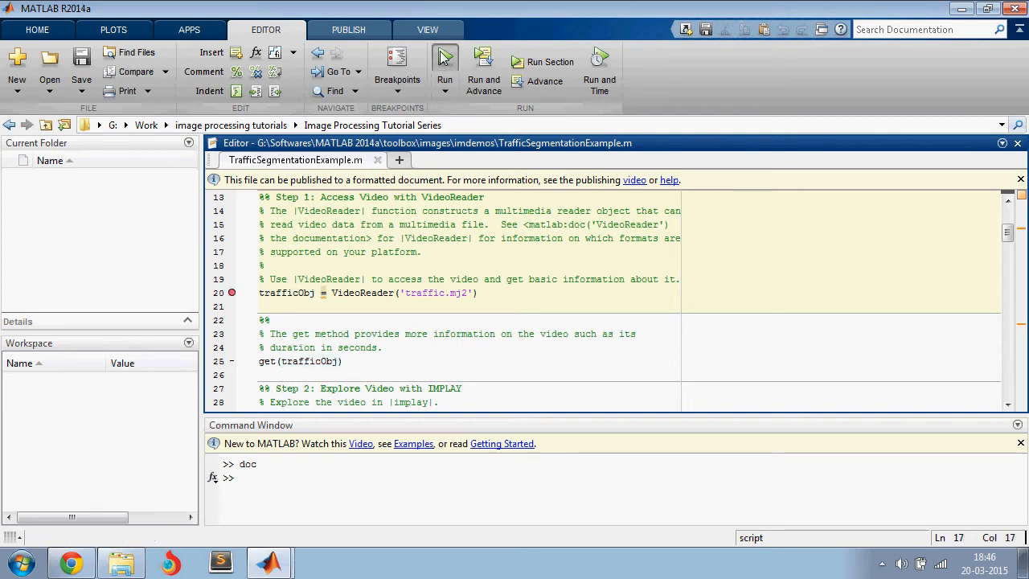
pyautogui.click(445, 61)
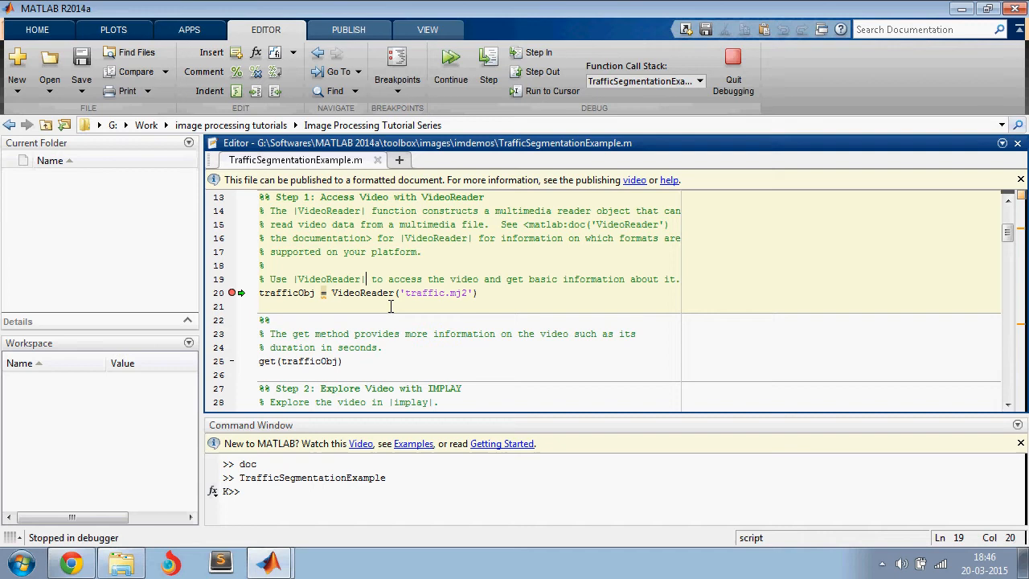
# Step: Step over line 20 so the VideoReader creates trafficObj and prints its summary
pyautogui.doubleClick(431, 293)
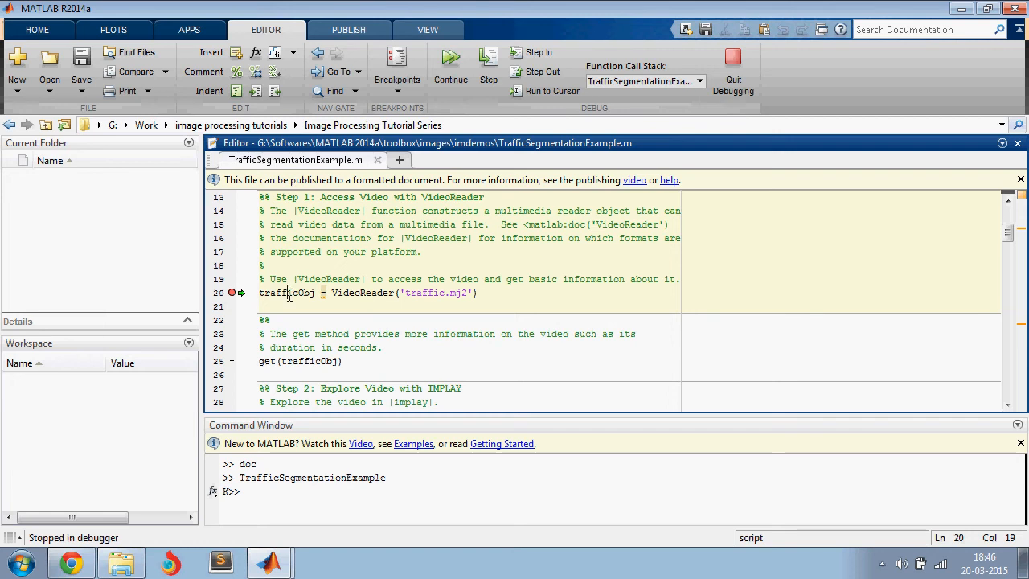
pyautogui.doubleClick(287, 292)
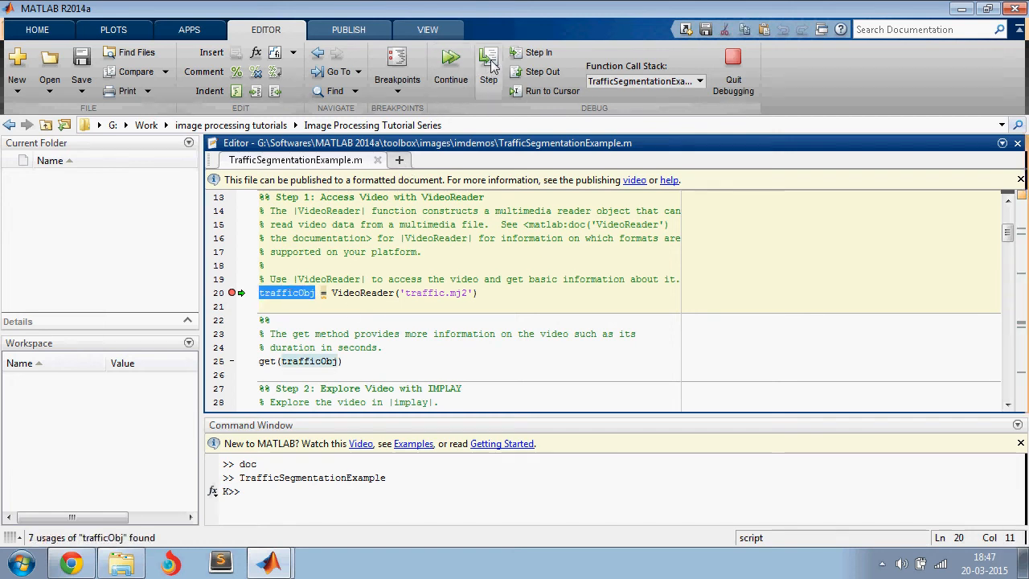
pyautogui.click(489, 64)
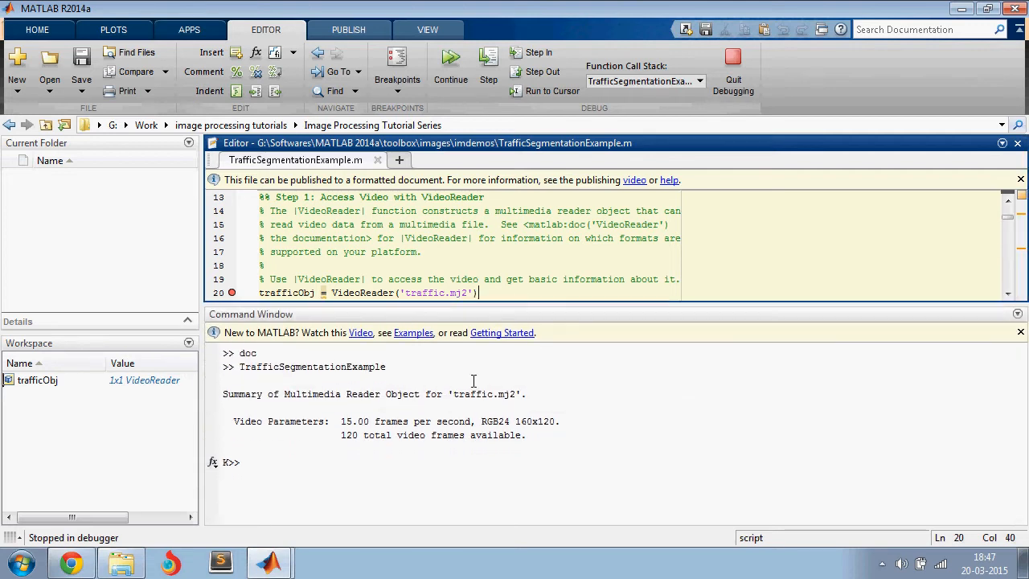
# Step: Enlarge the editor pane and step on so get(trafficObj) lists video properties and Movie Player opens
pyautogui.moveTo(384, 421); pyautogui.dragTo(527, 434)
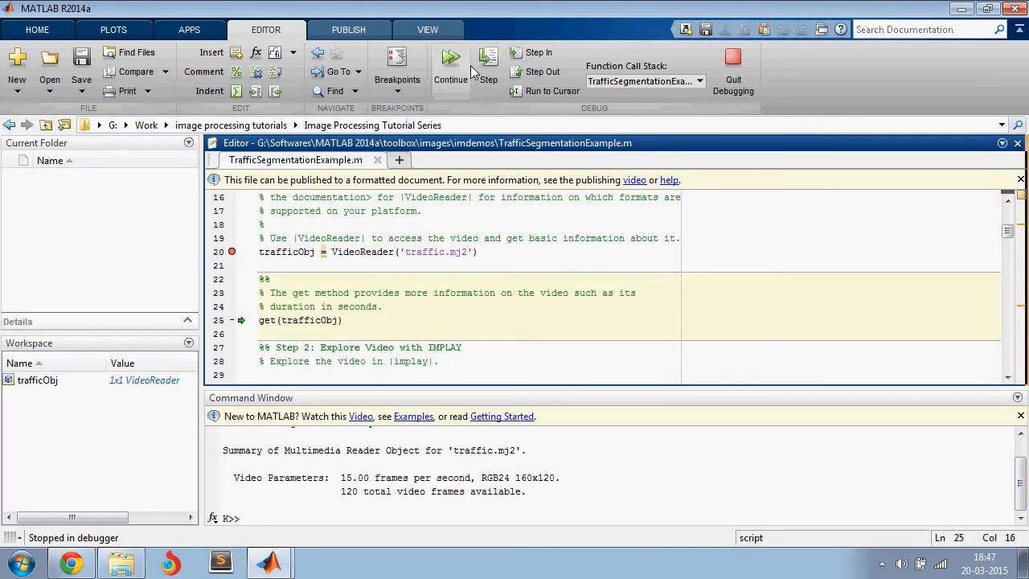
pyautogui.click(450, 58)
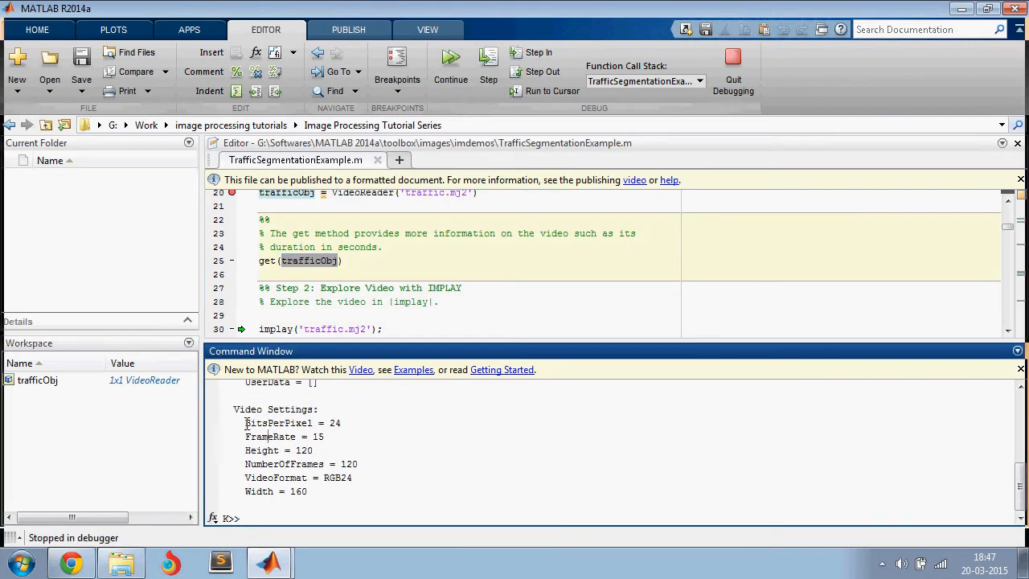
pyautogui.moveTo(244, 423); pyautogui.dragTo(270, 450)
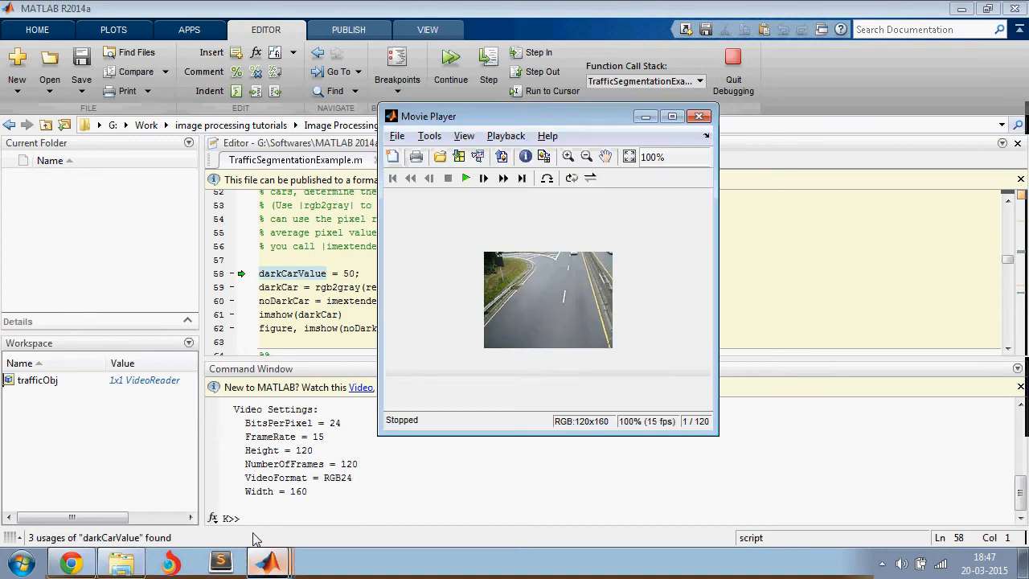
# Step: Maximize Movie Player, play the 120-frame traffic clip, then close the player
pyautogui.click(672, 115)
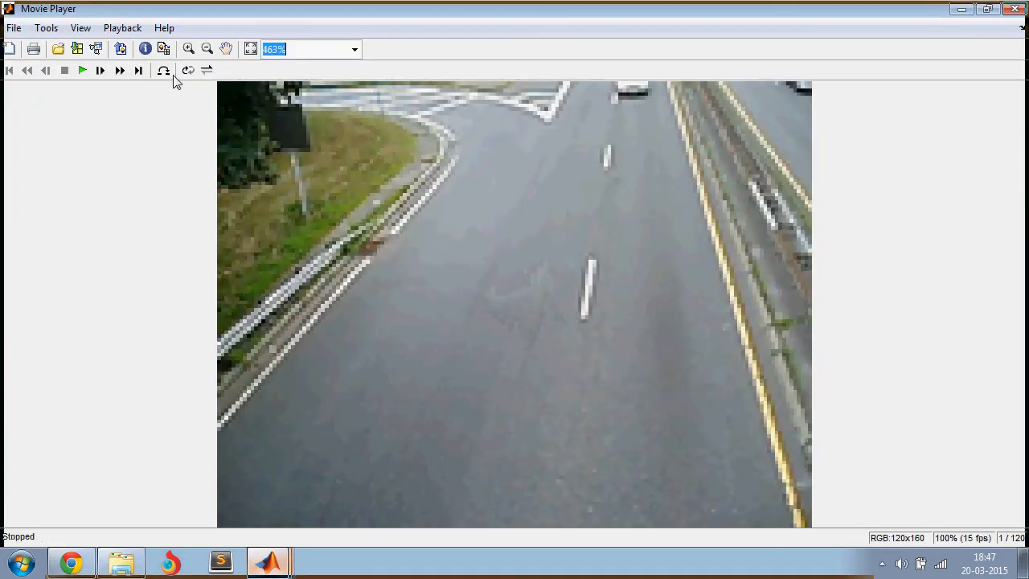
pyautogui.click(81, 71)
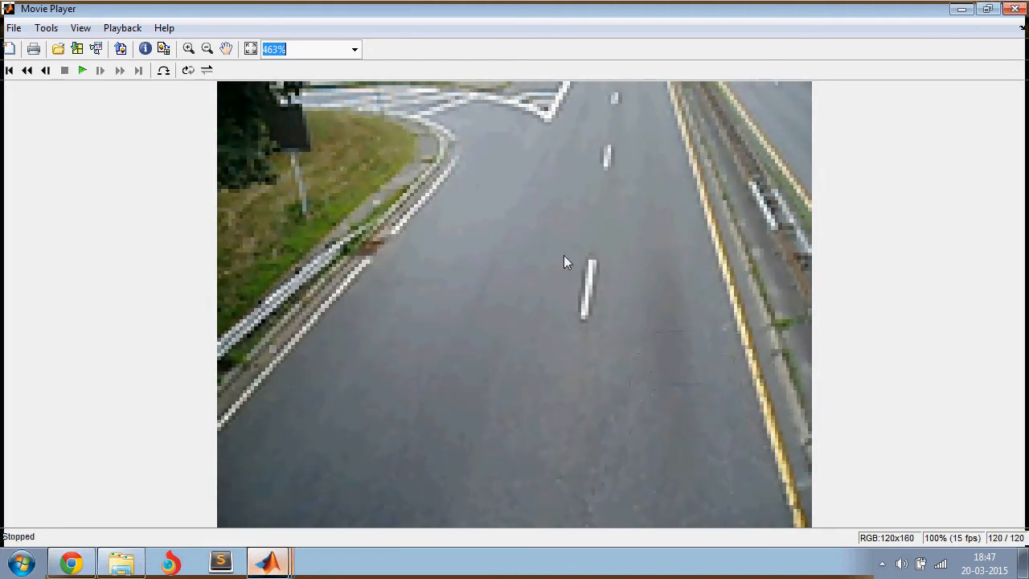
pyautogui.click(268, 562)
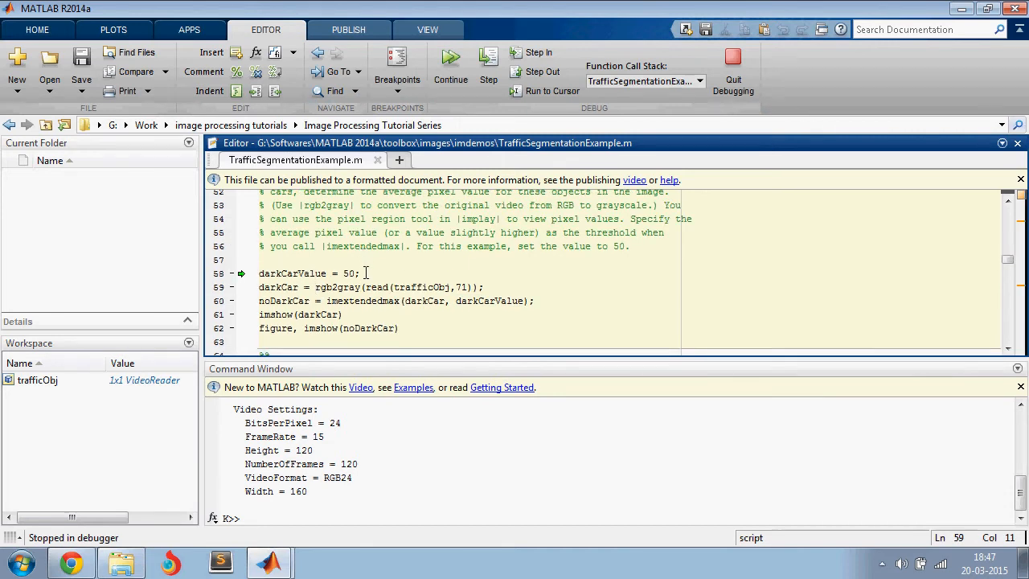
# Step: Step through the lines setting darkCarValue to 50 and creating the grayscale darkCar frame
pyautogui.tripleClick(309, 273)
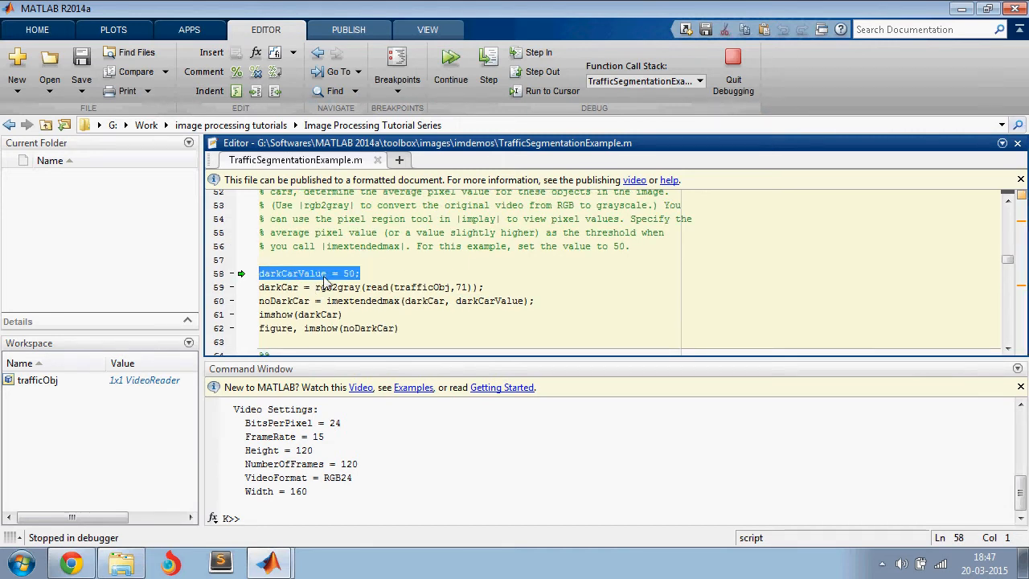
pyautogui.click(486, 61)
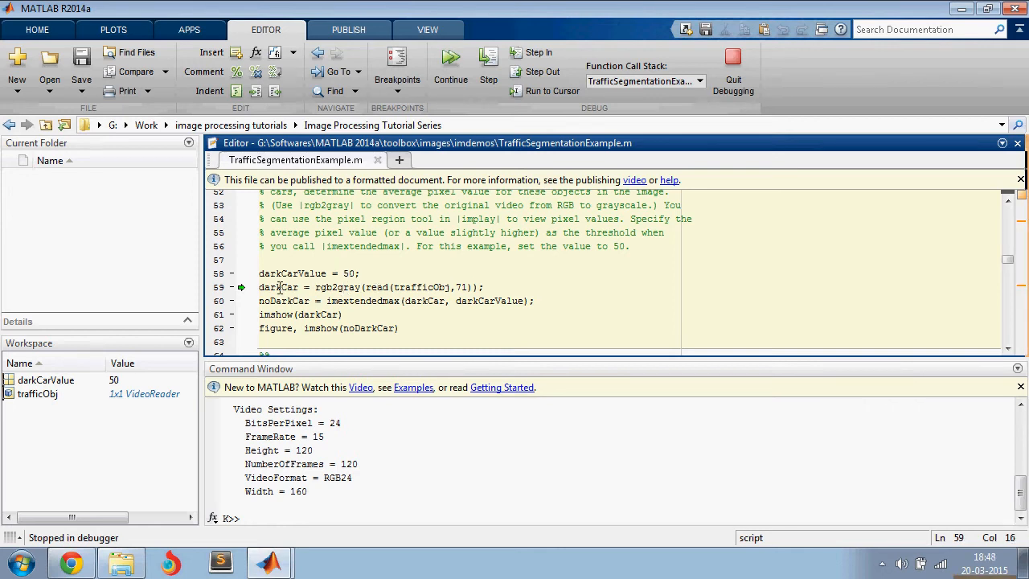
pyautogui.doubleClick(335, 286)
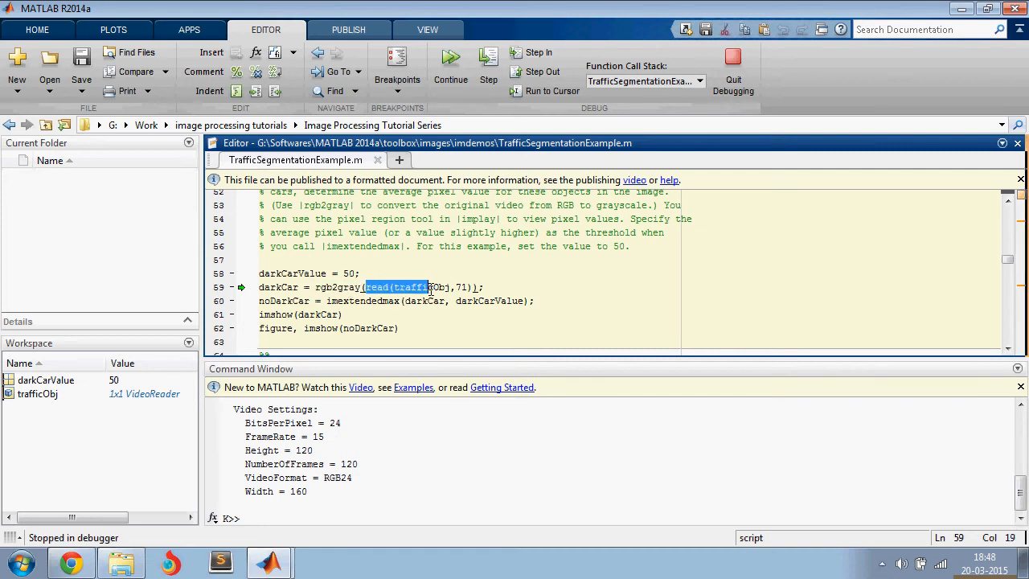
pyautogui.click(476, 286)
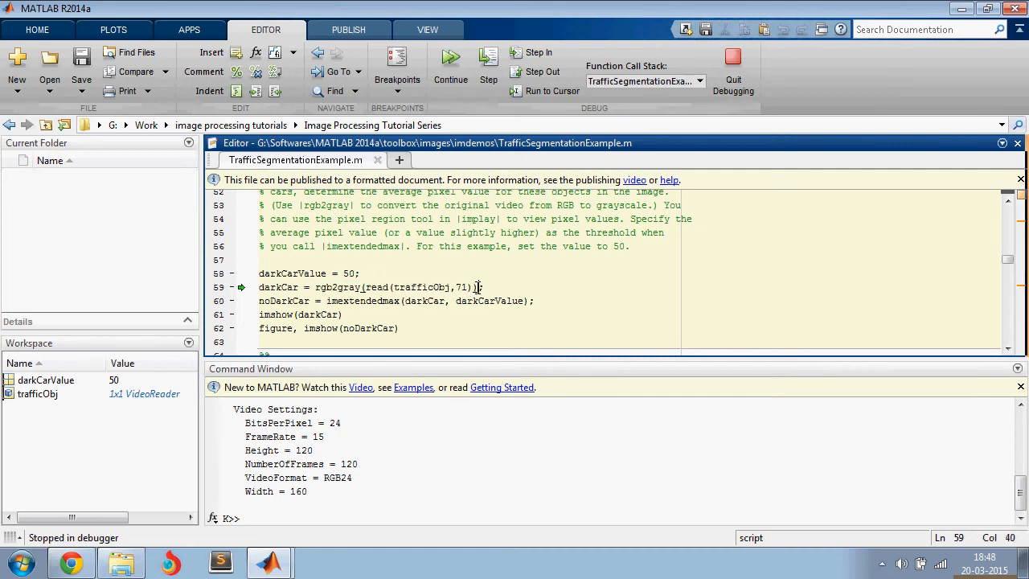
pyautogui.moveTo(476, 286); pyautogui.dragTo(368, 286)
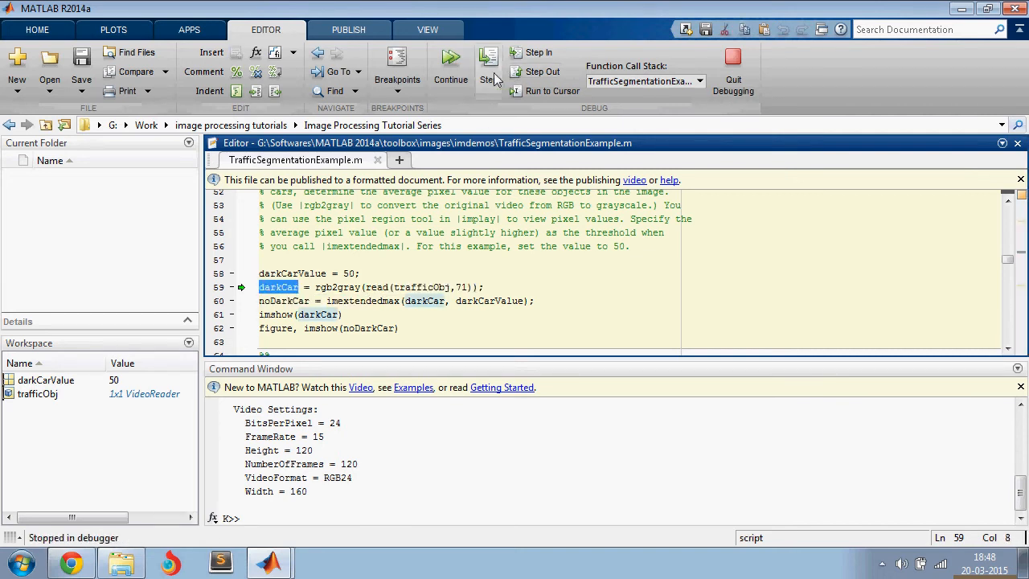
pyautogui.click(485, 63)
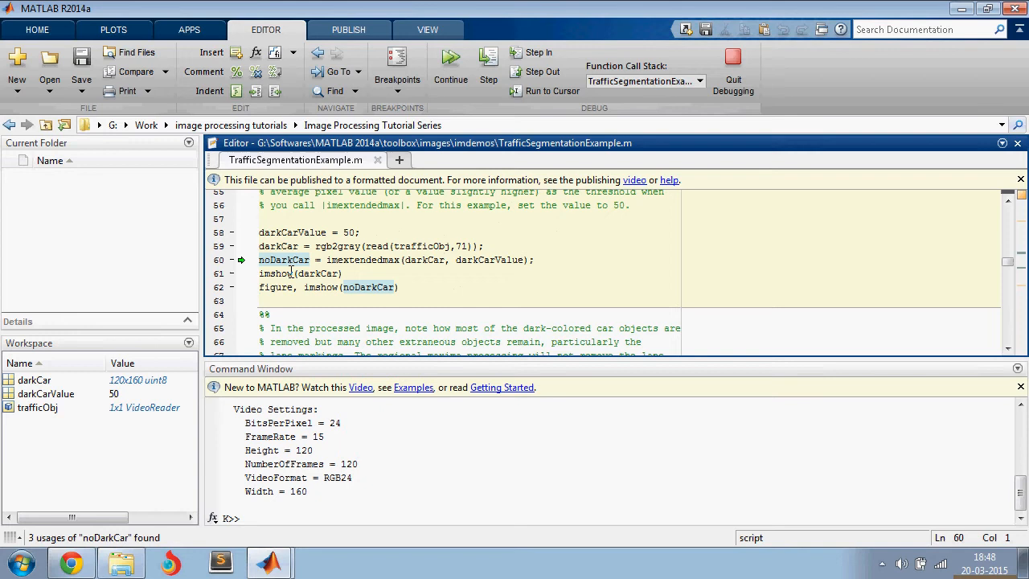
# Step: Highlight noDarkCar and select the imextendedmax function name on line 60
pyautogui.doubleClick(283, 261)
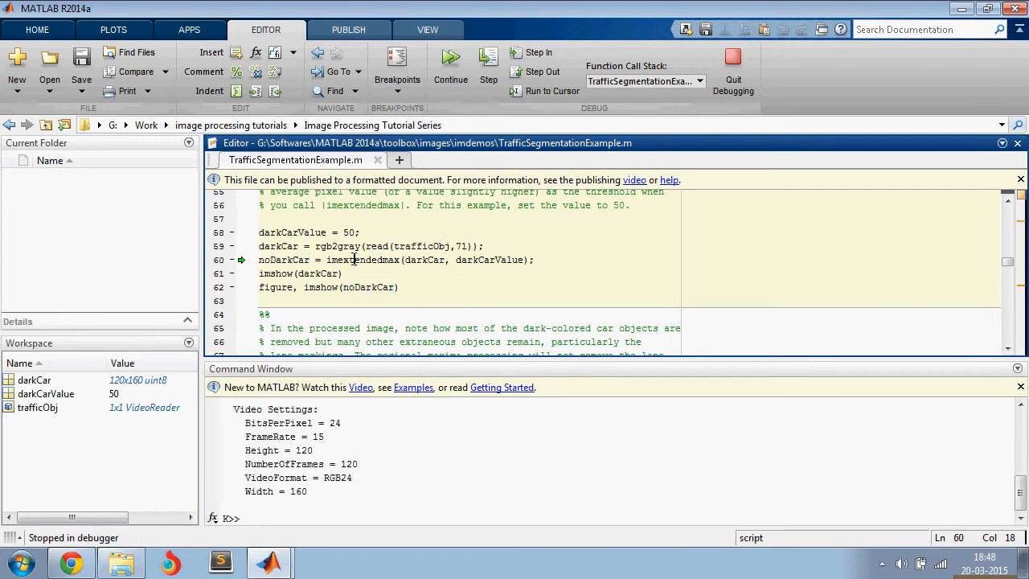
pyautogui.doubleClick(362, 261)
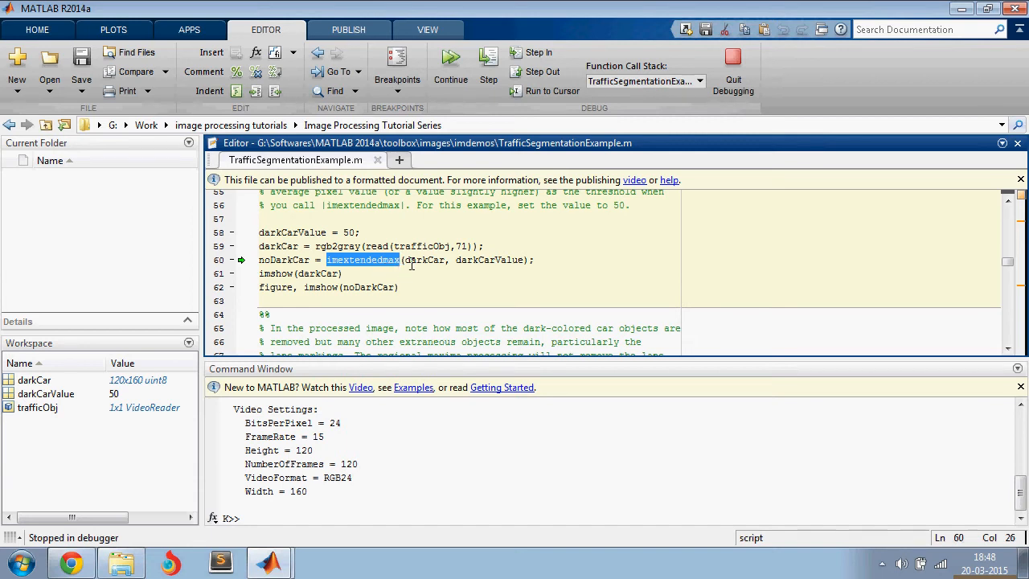
pyautogui.doubleClick(425, 260)
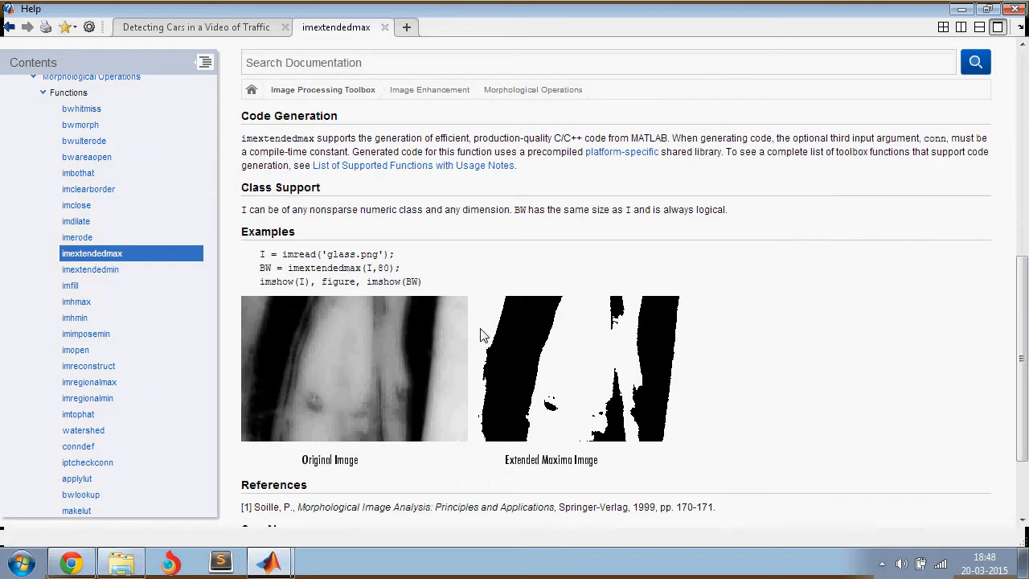
# Step: Review the imextendedmax example with its threshold of 80, then return to the paused debugger
pyautogui.scroll(-3)
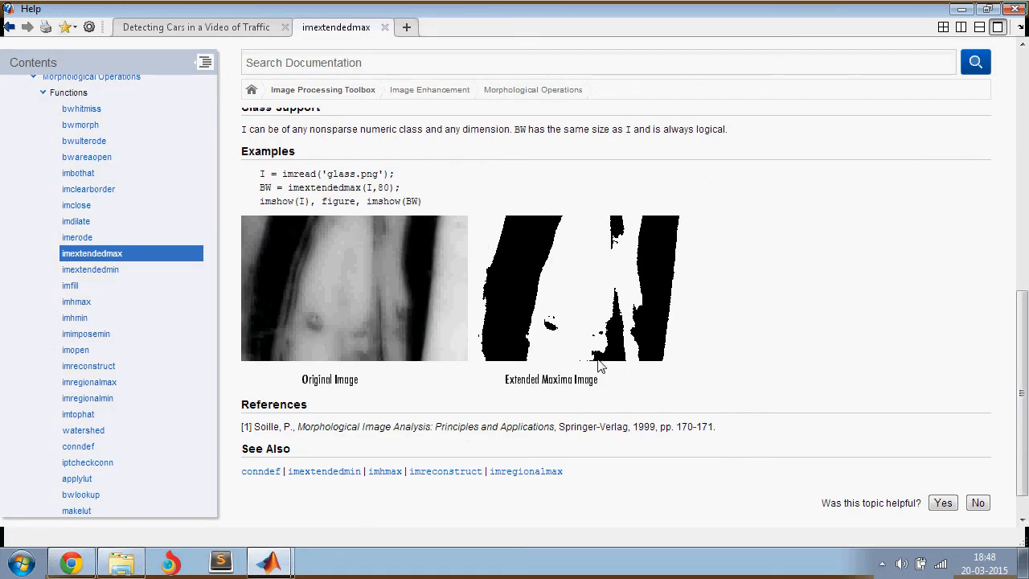
pyautogui.moveTo(624, 318)
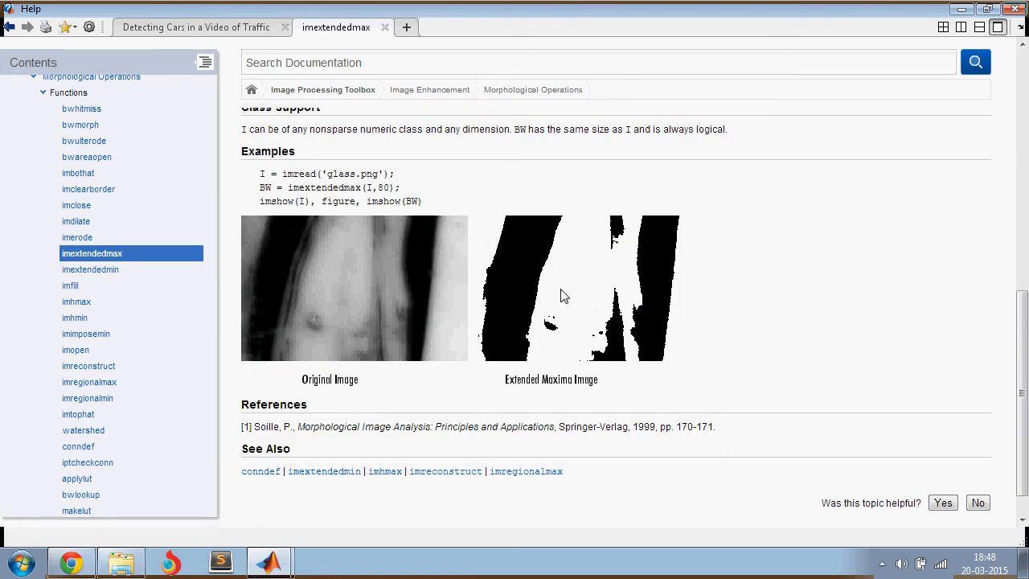
pyautogui.doubleClick(381, 187)
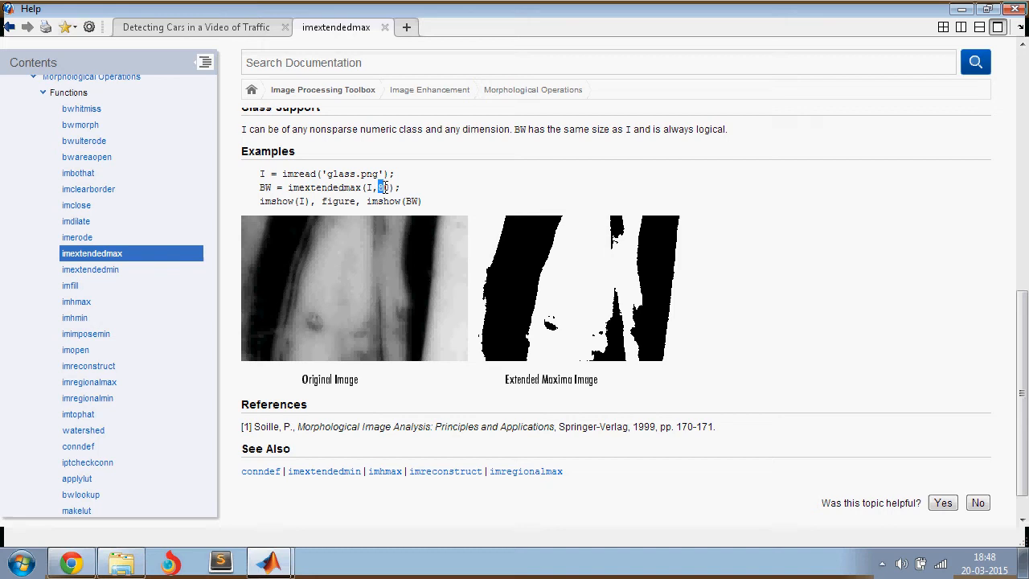
pyautogui.moveTo(335, 287)
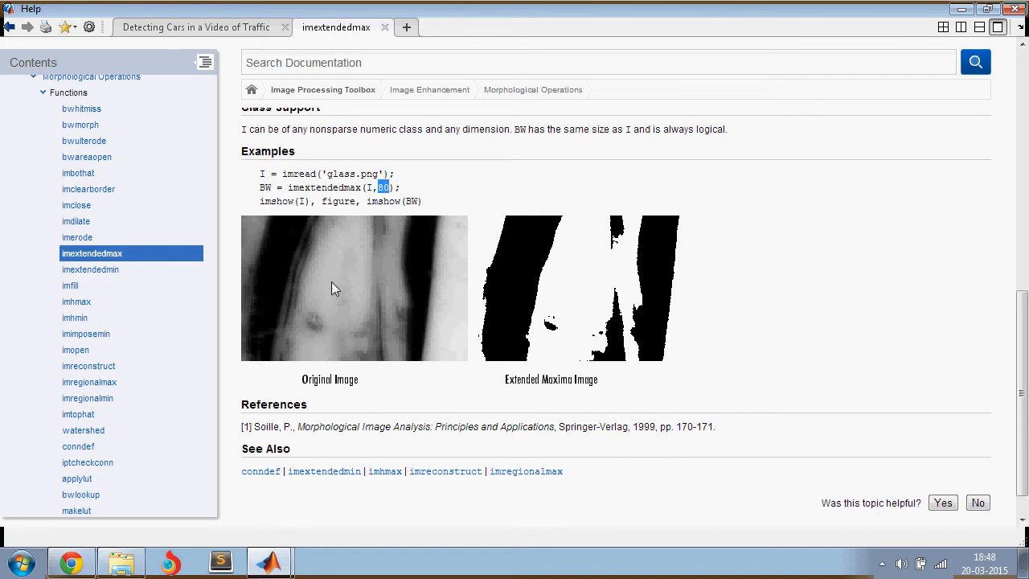
pyautogui.moveTo(339, 283)
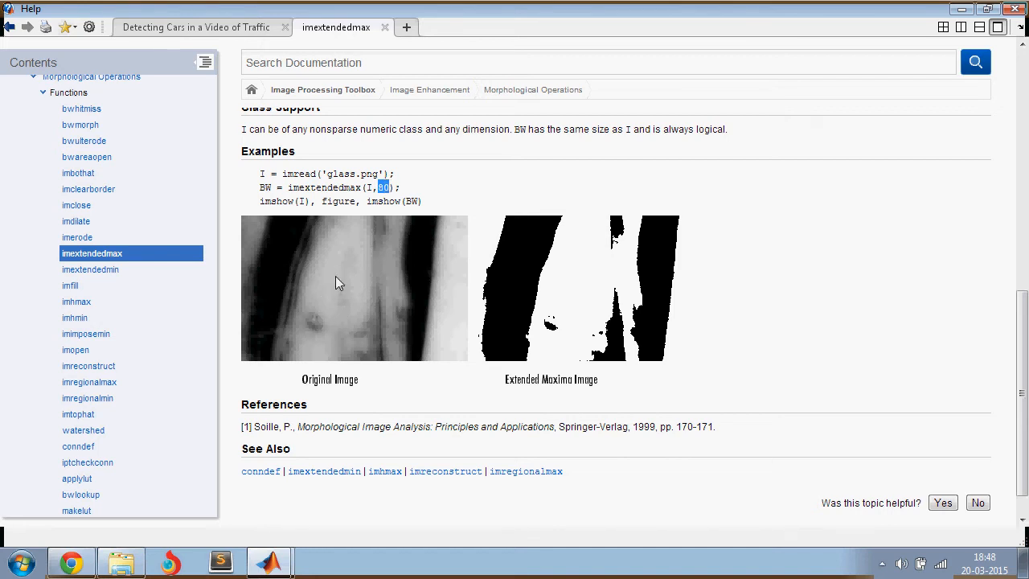
pyautogui.moveTo(321, 247)
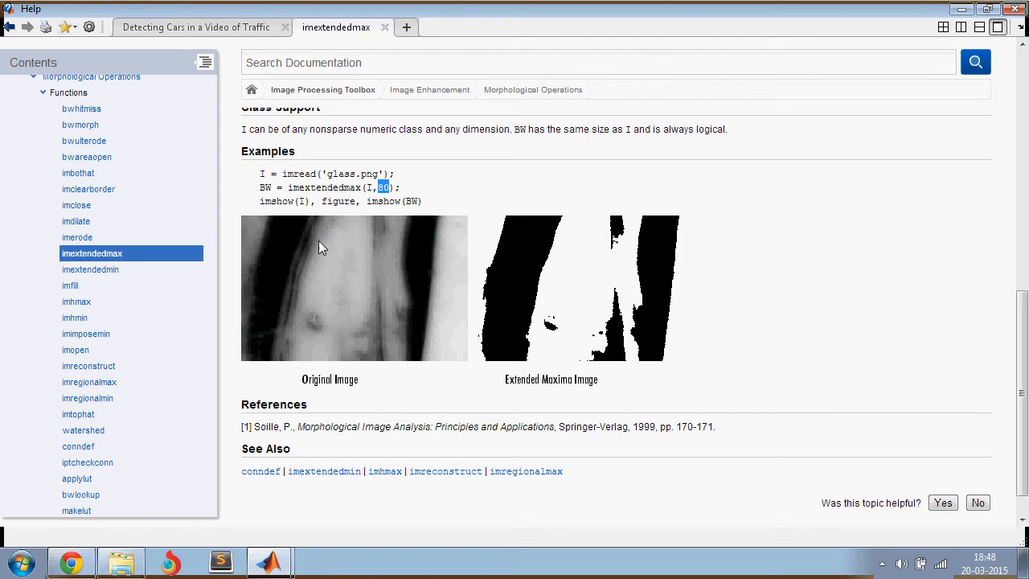
pyautogui.moveTo(289, 363)
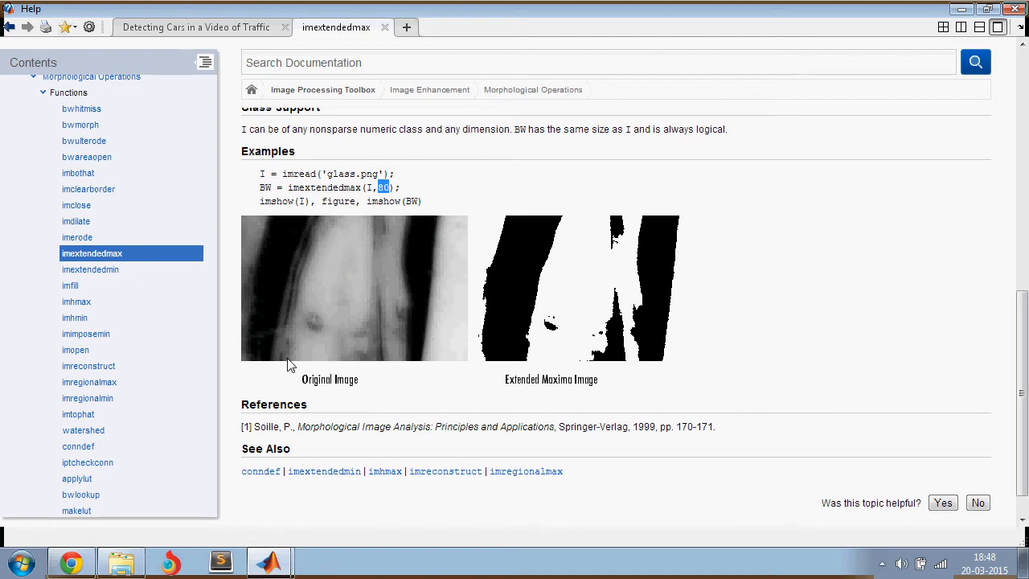
pyautogui.moveTo(306, 271)
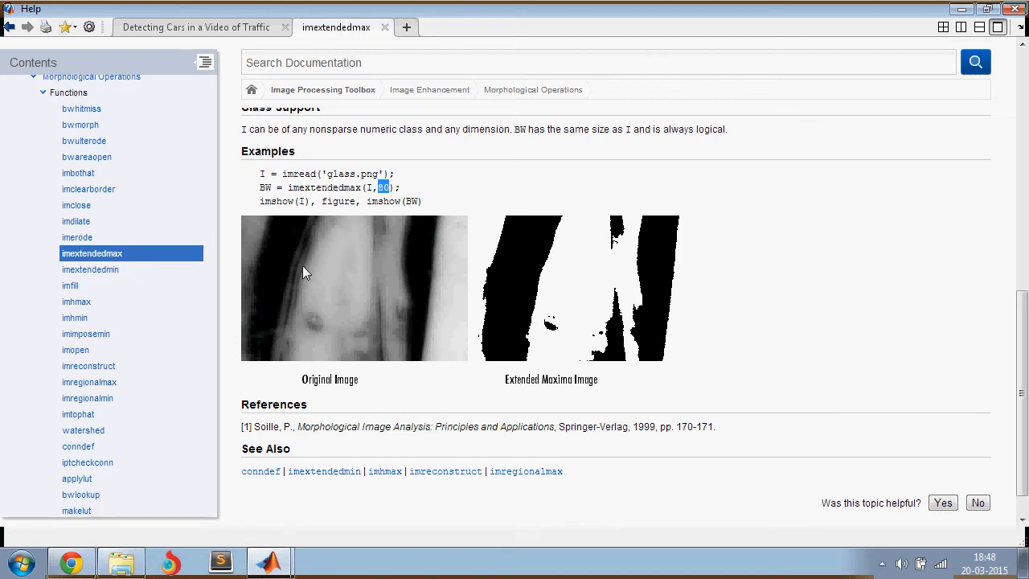
pyautogui.moveTo(315, 383)
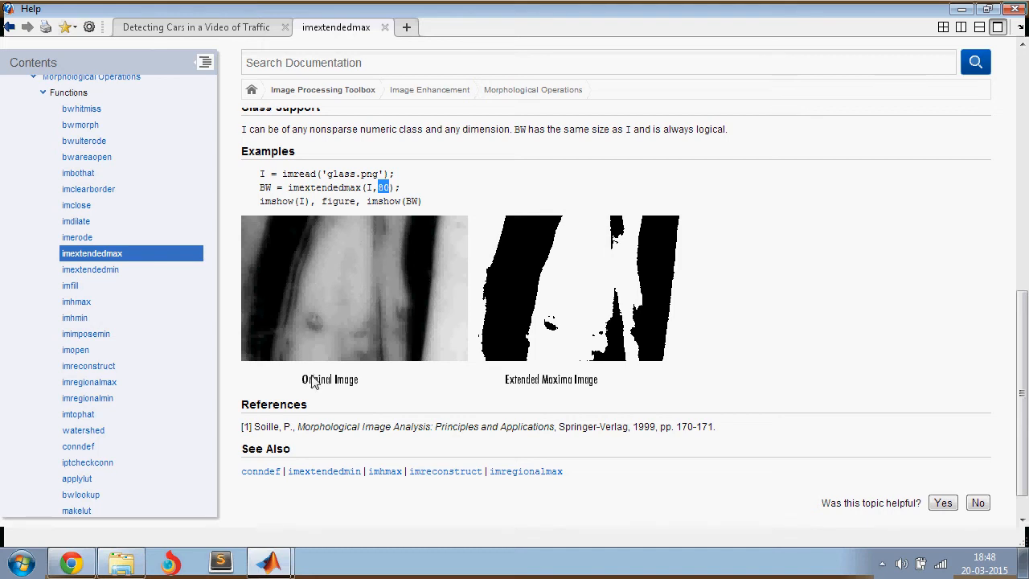
pyautogui.click(266, 561)
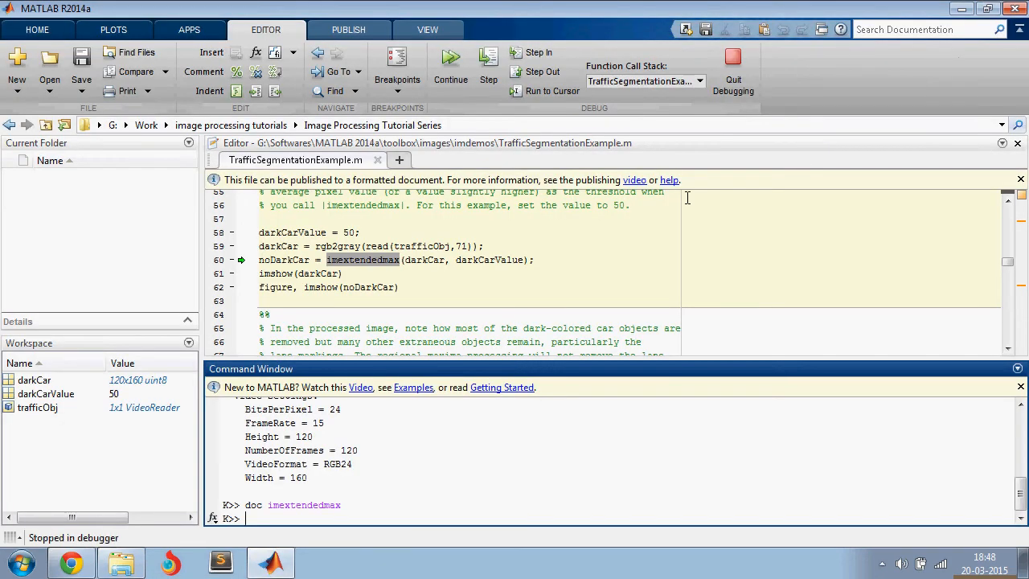
# Step: Step through lines 60-62 to show the grayscale frame and dark-cars-removed image, continue, then close Figure 1
pyautogui.click(489, 64)
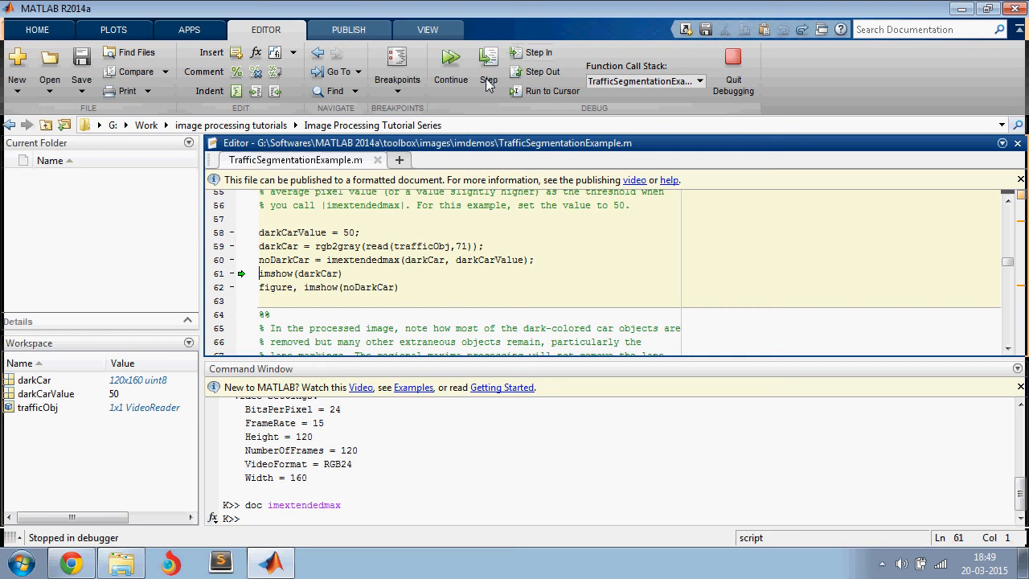
pyautogui.click(488, 65)
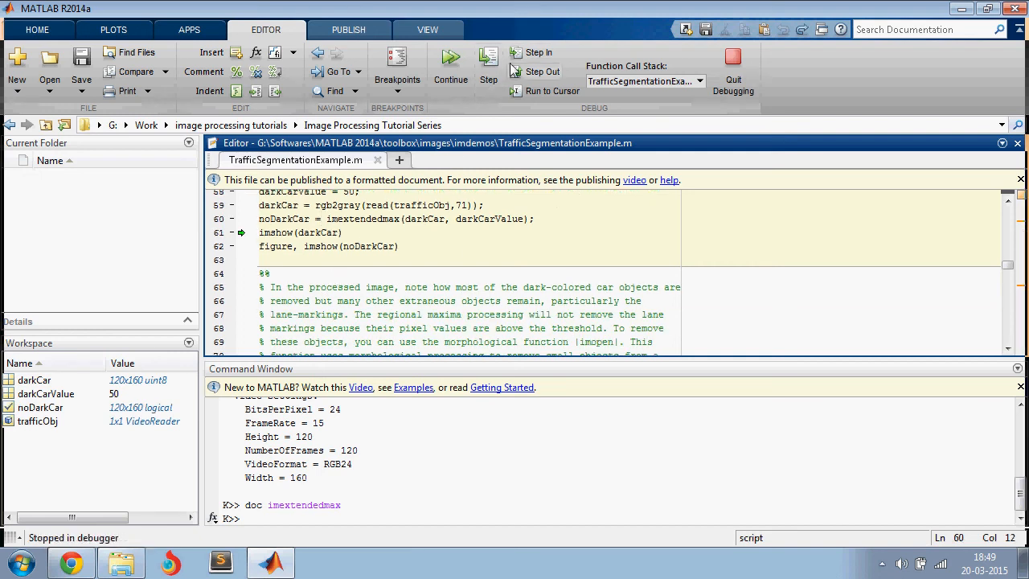
pyautogui.click(489, 64)
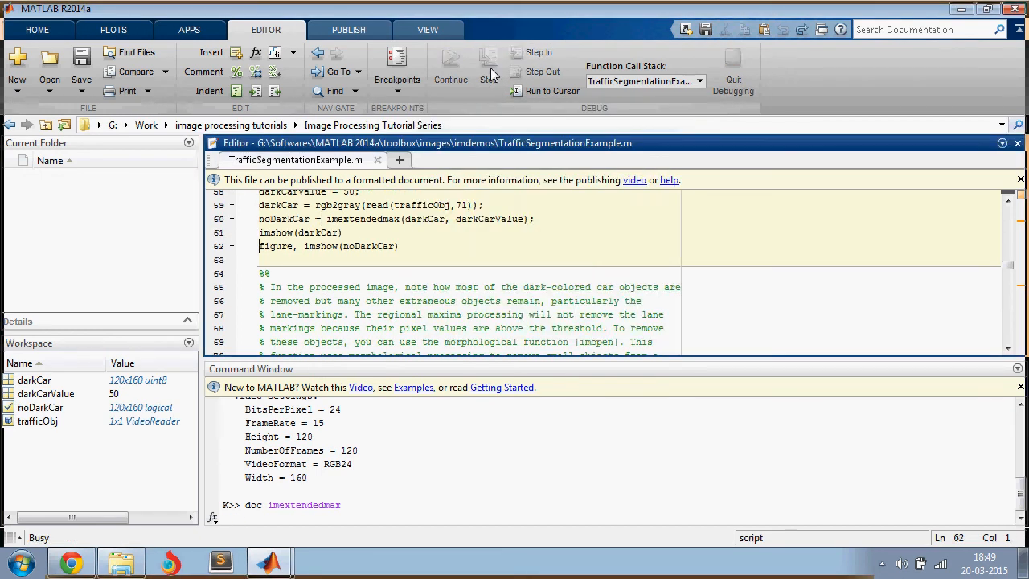
pyautogui.click(488, 61)
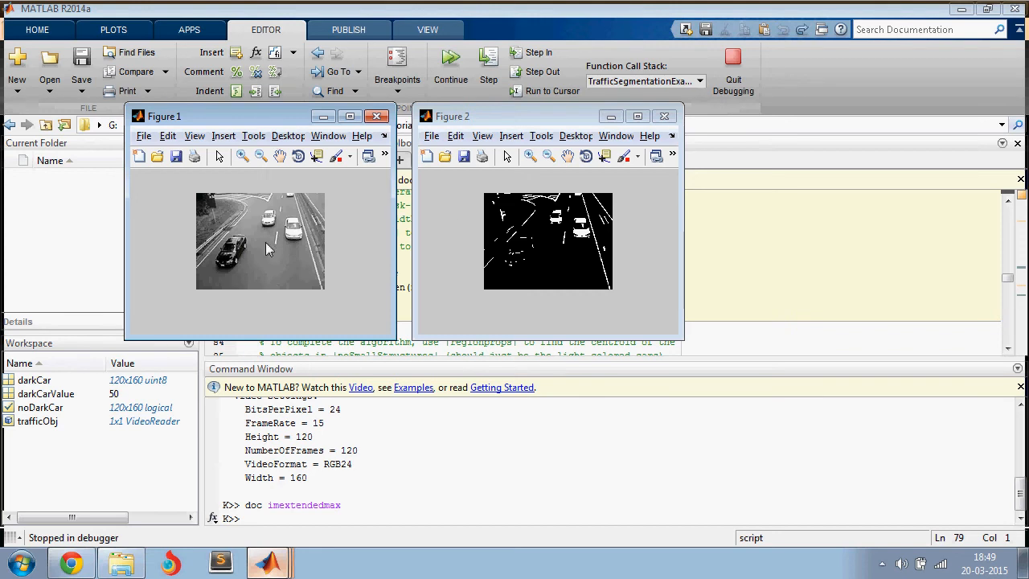
pyautogui.moveTo(286, 281)
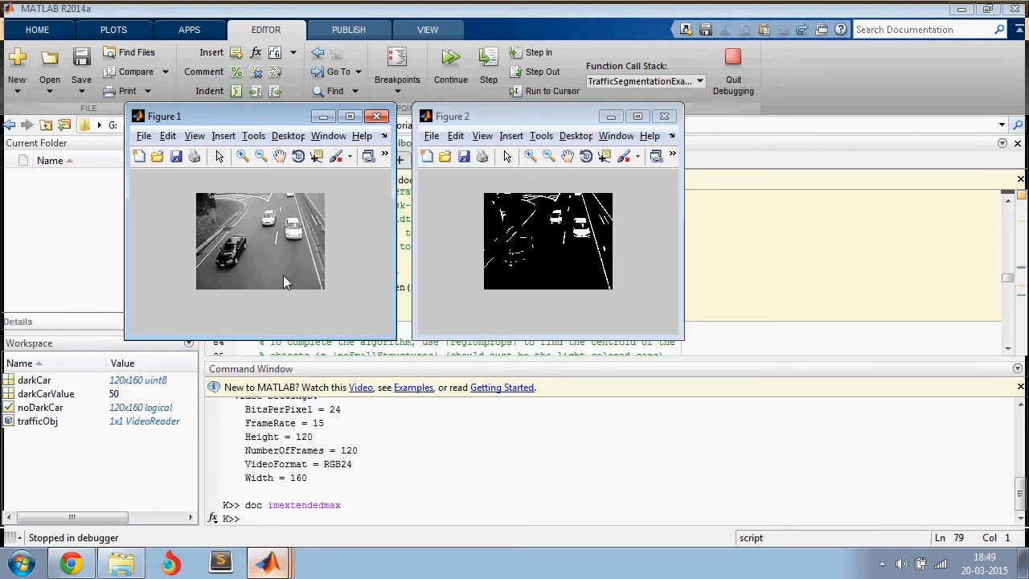
pyautogui.moveTo(553, 215)
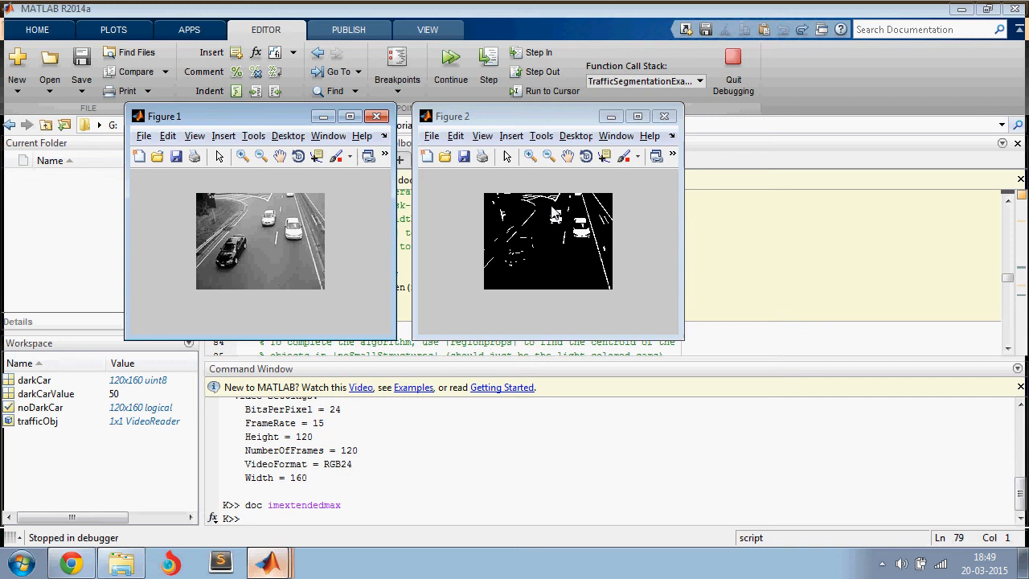
pyautogui.moveTo(322, 233)
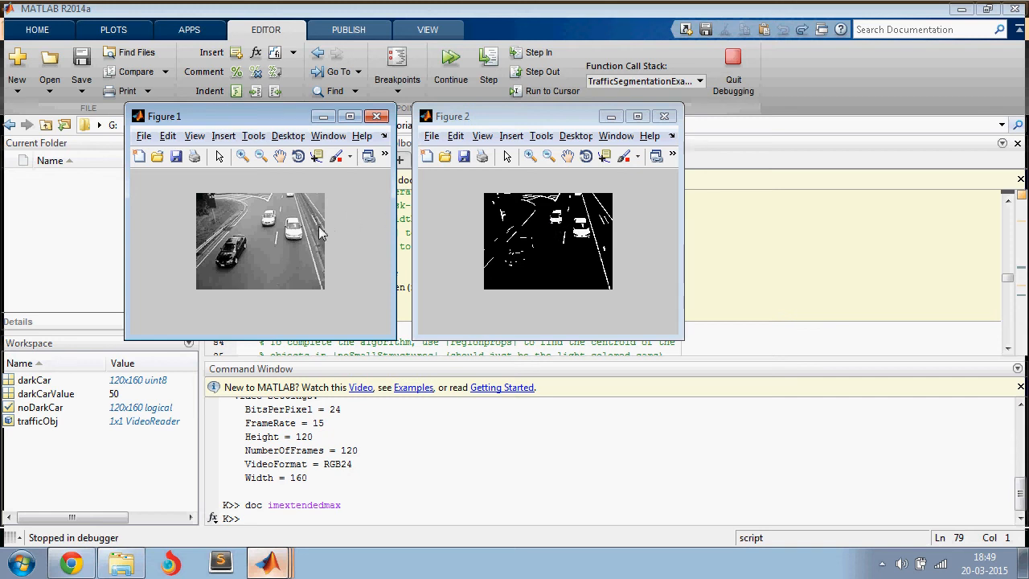
pyautogui.moveTo(376, 116)
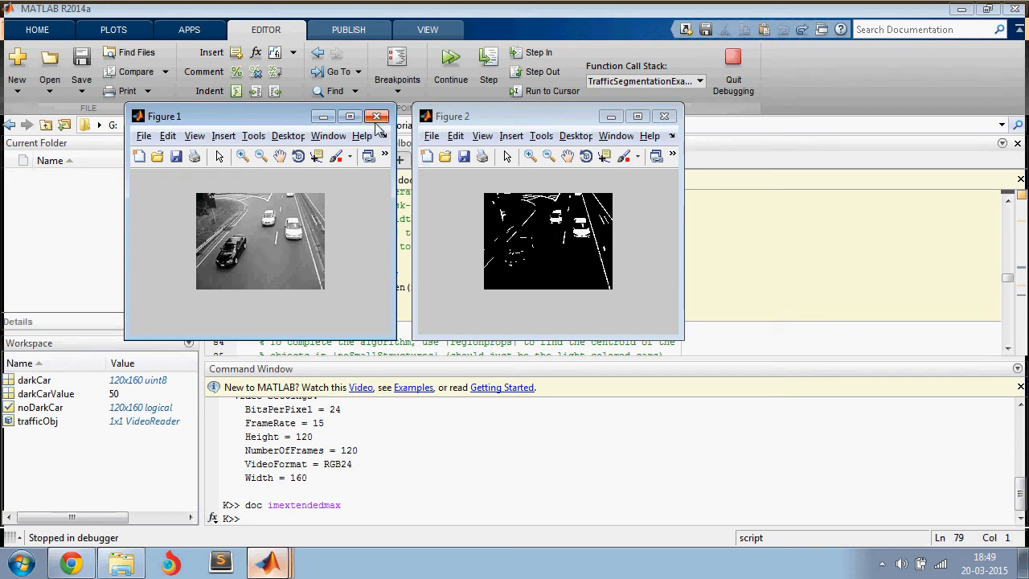
pyautogui.click(376, 116)
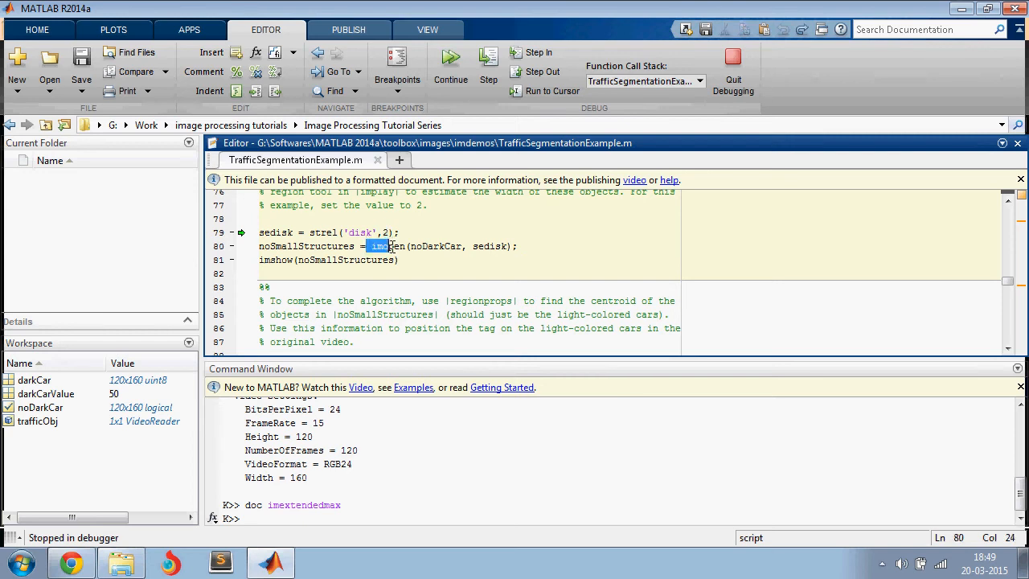
# Step: Continue past the imopen opening to the nframes loop setup, view the light-car blob figure and close it
pyautogui.doubleClick(434, 245)
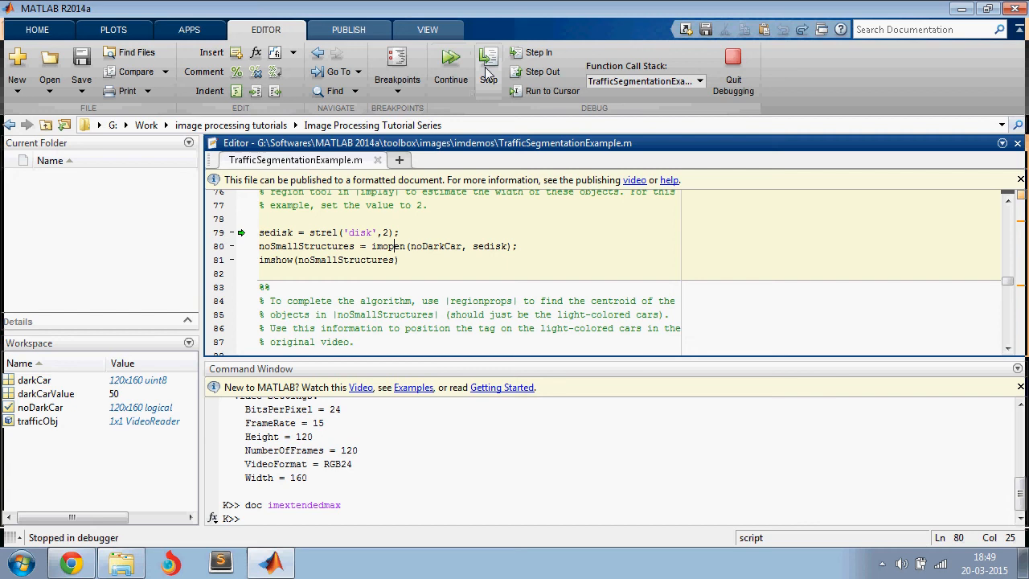
pyautogui.click(485, 64)
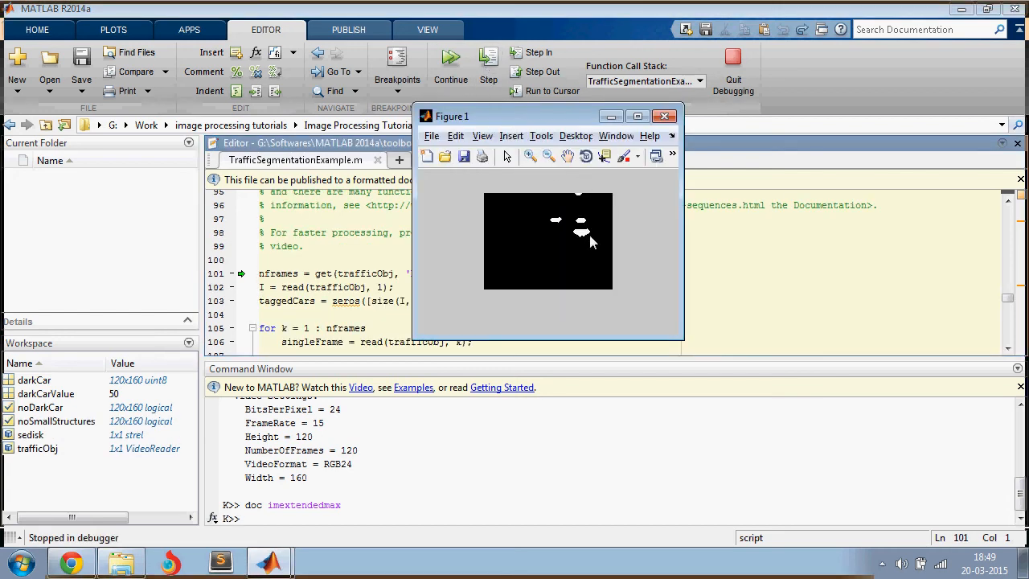
pyautogui.doubleClick(277, 273)
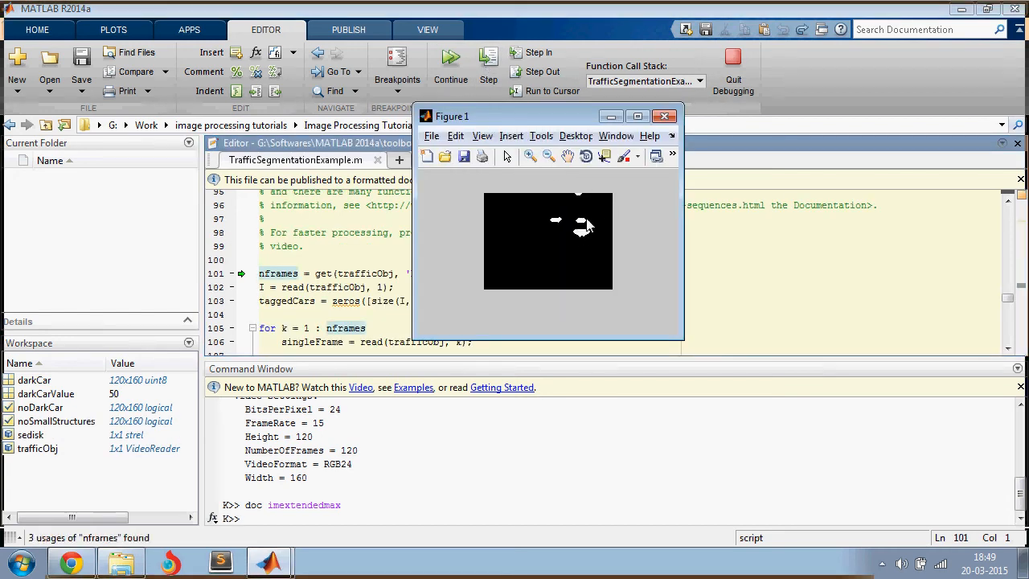
pyautogui.moveTo(585, 237)
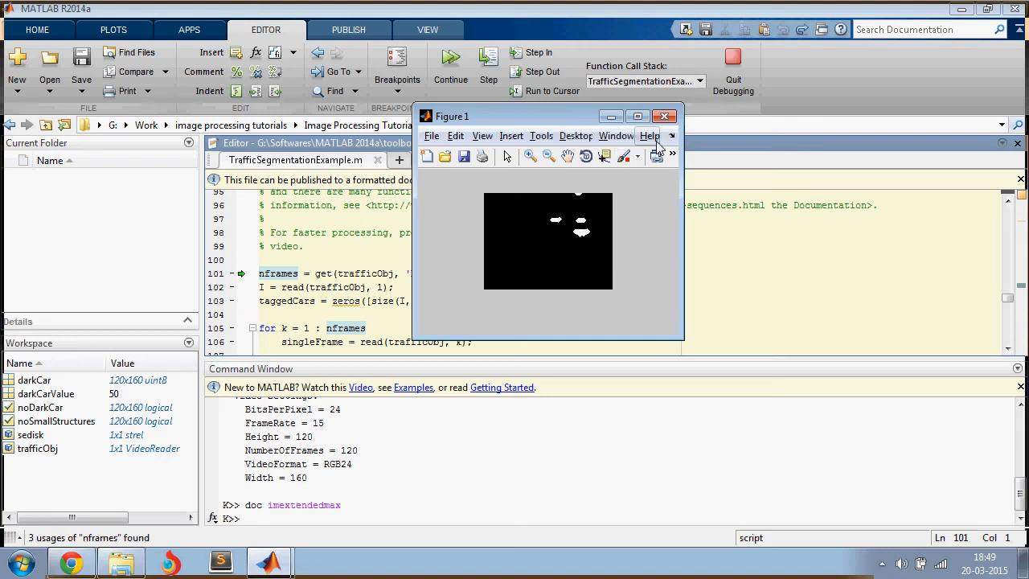
pyautogui.click(663, 115)
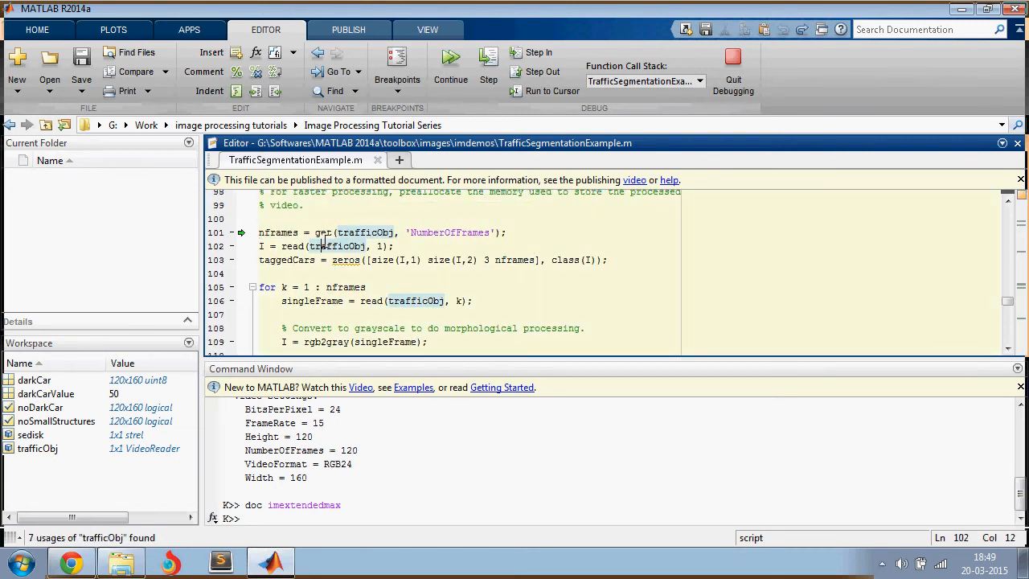
# Step: Step into the frame loop, inspecting trafficObj, nframes, rgb2gray and imextendedmax usages
pyautogui.doubleClick(278, 231)
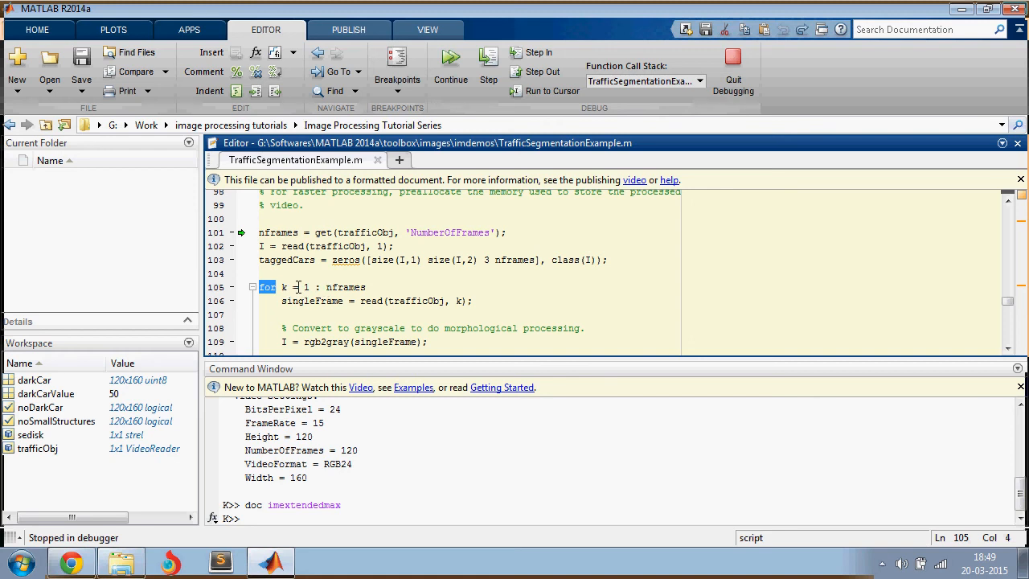
pyautogui.scroll(-3)
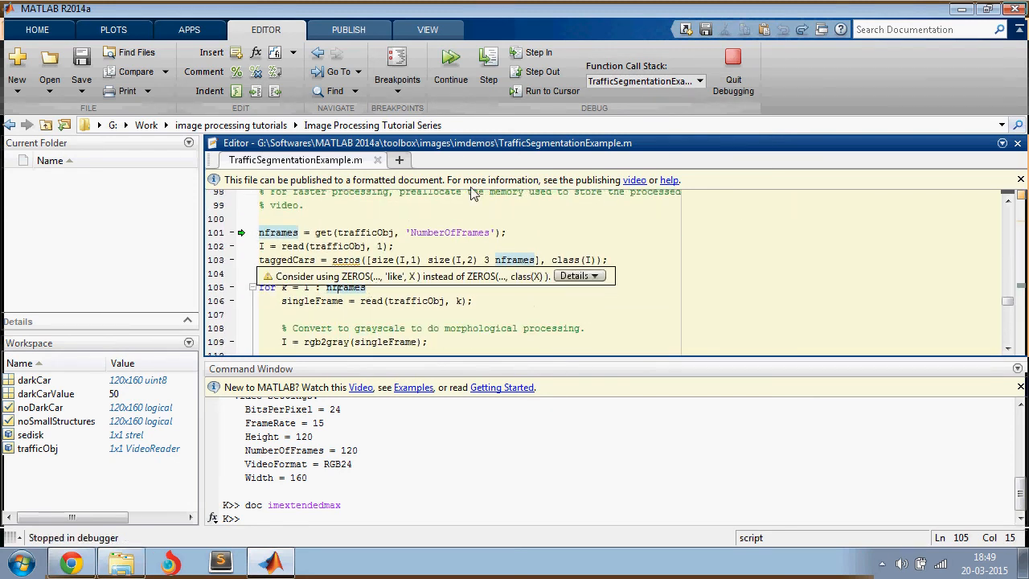
pyautogui.click(488, 64)
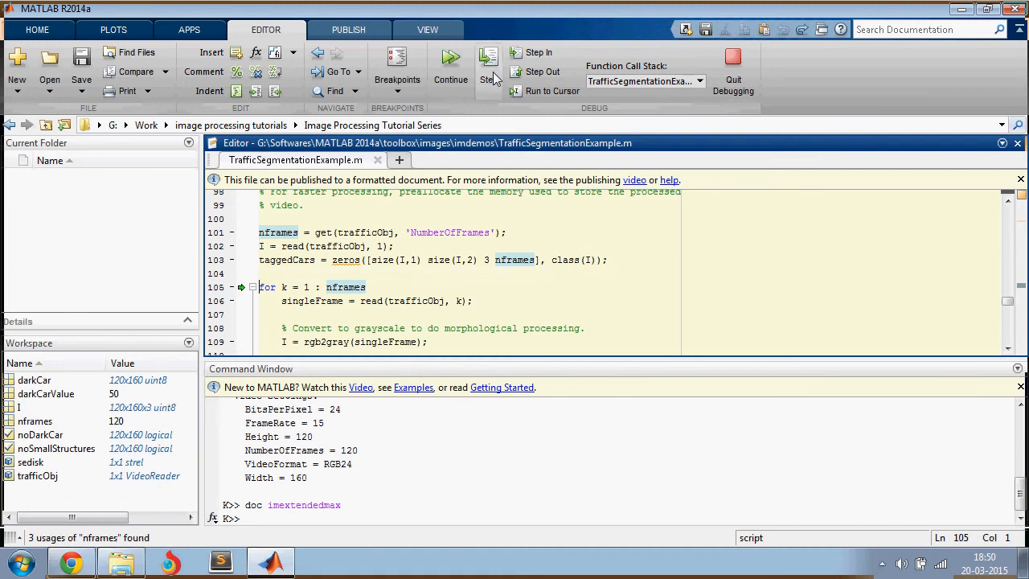
pyautogui.click(489, 65)
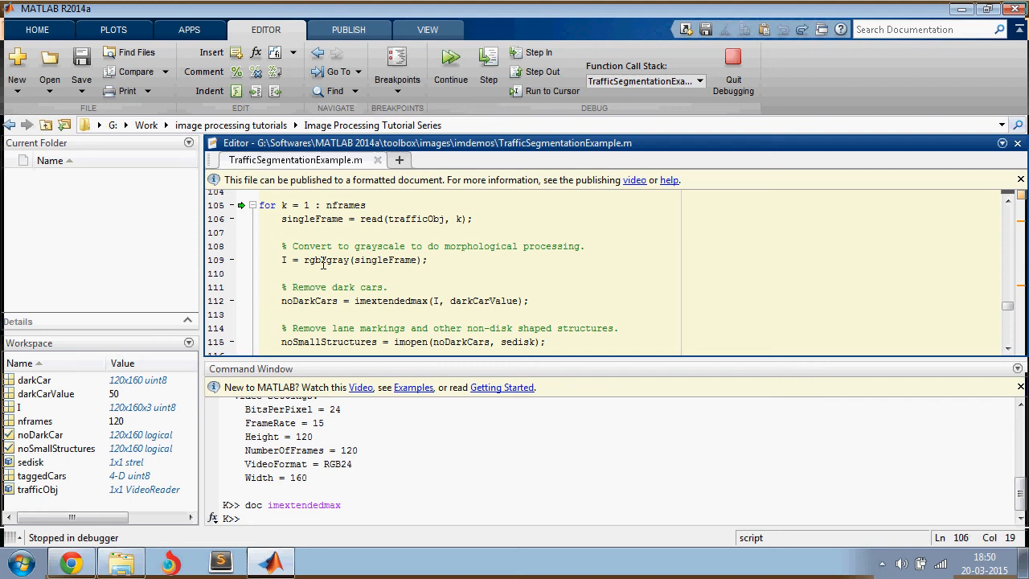
pyautogui.doubleClick(391, 219)
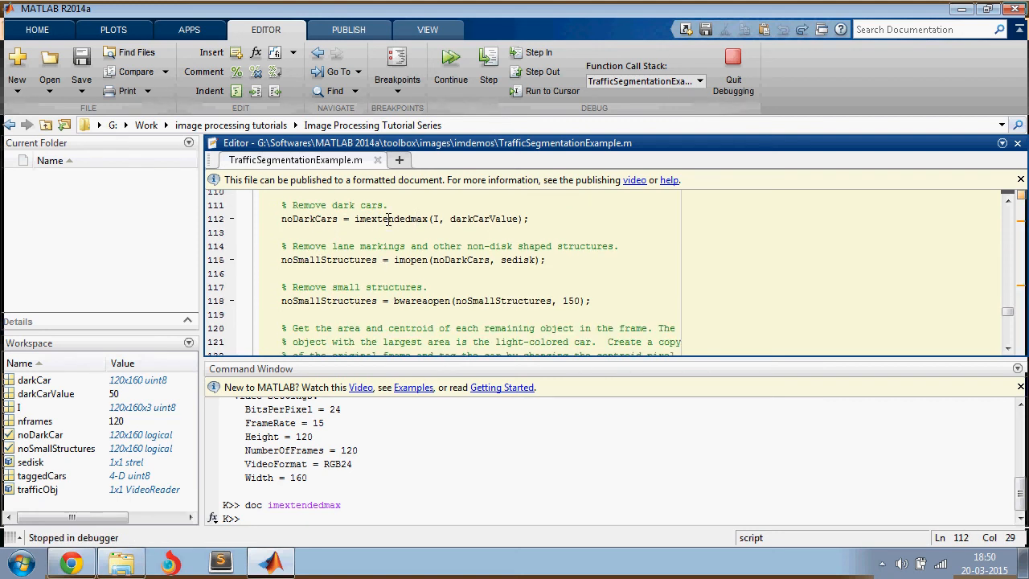
pyautogui.doubleClick(392, 219)
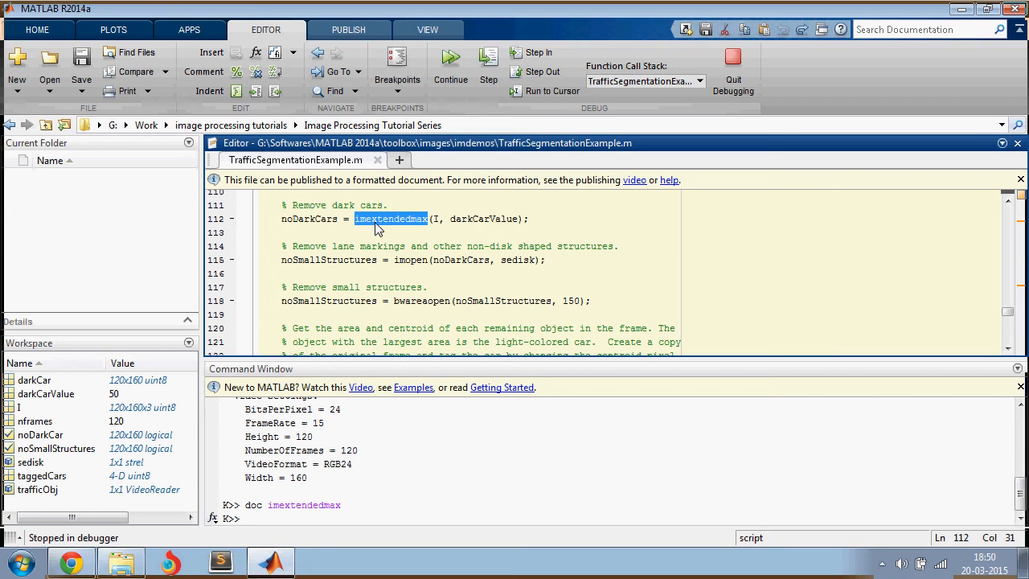
pyautogui.moveTo(447, 275)
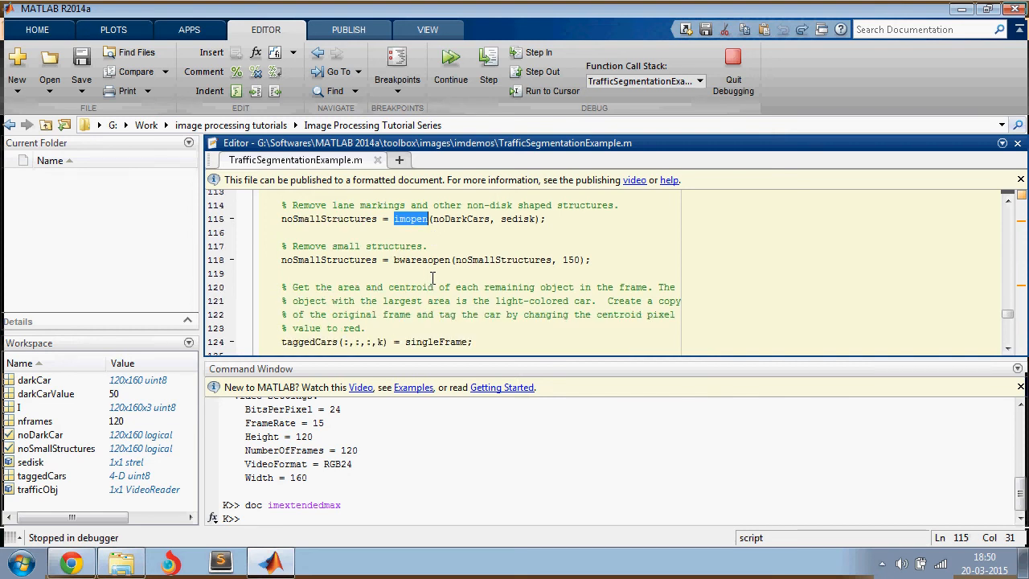
# Step: Examine the bwareaopen 150-pixel threshold and noSmallStructures usages down to the regionprops line
pyautogui.click(425, 260)
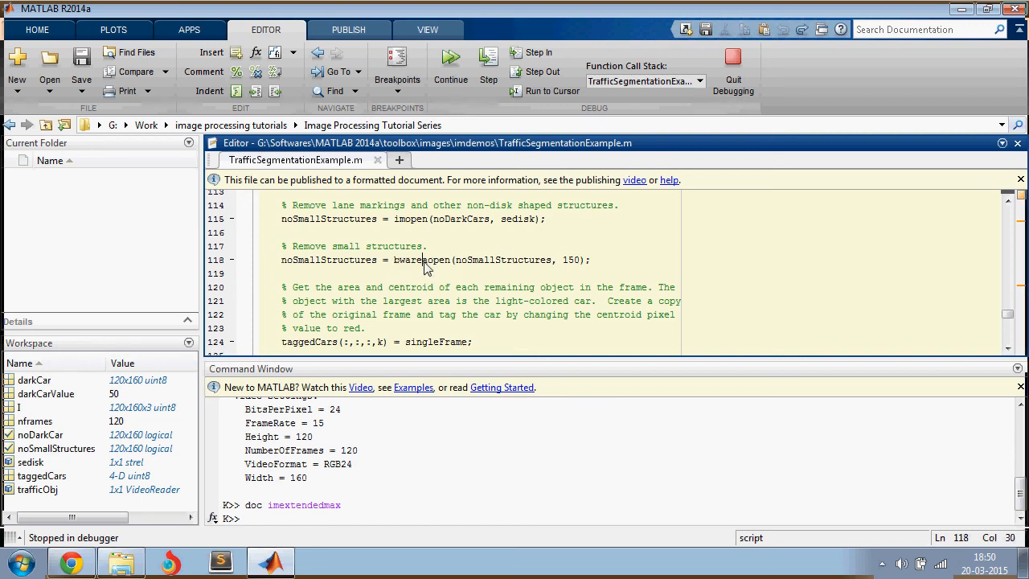
pyautogui.doubleClick(421, 261)
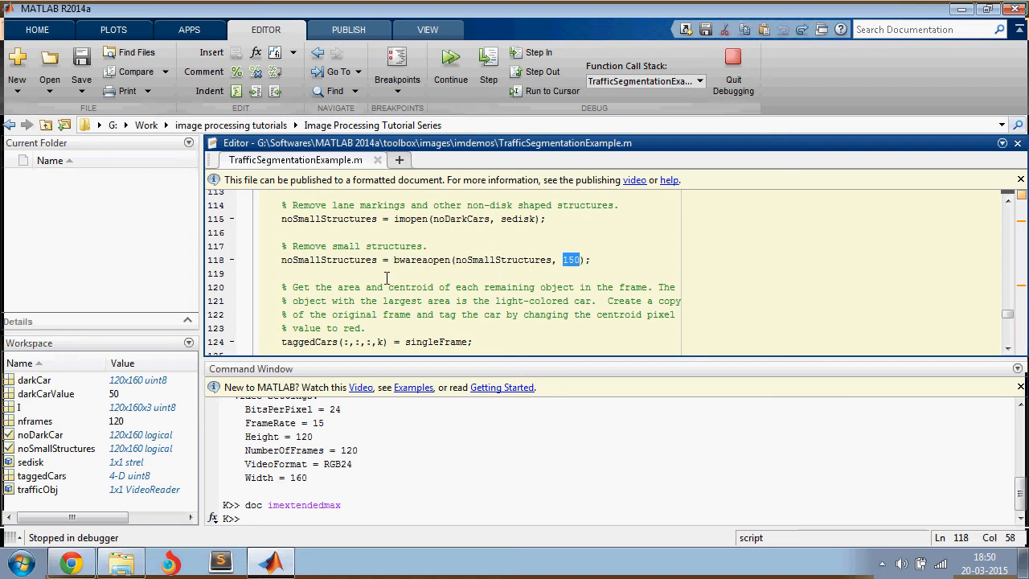
pyautogui.scroll(-3)
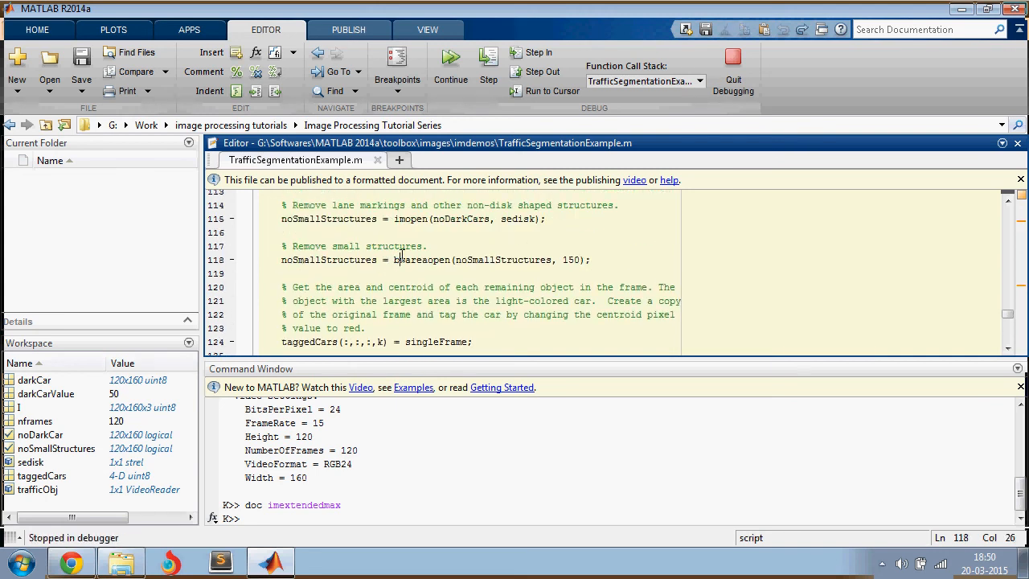
pyautogui.scroll(-3)
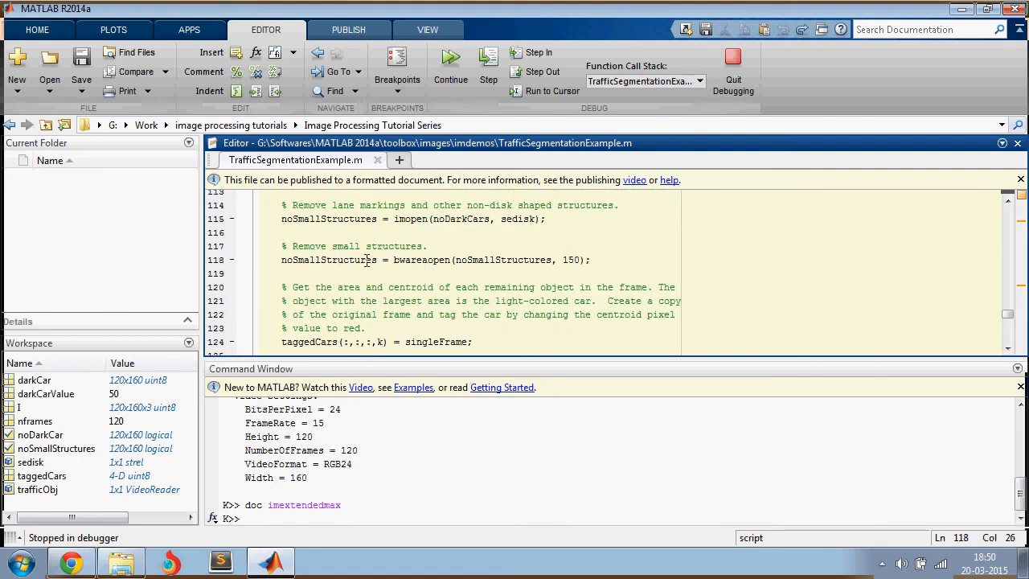
pyautogui.doubleClick(328, 260)
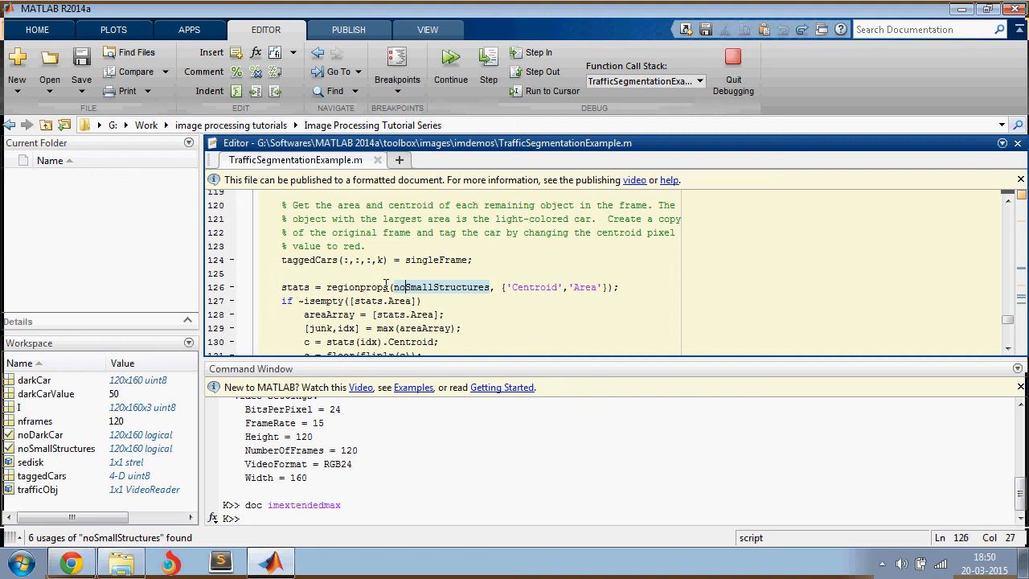
pyautogui.doubleClick(440, 286)
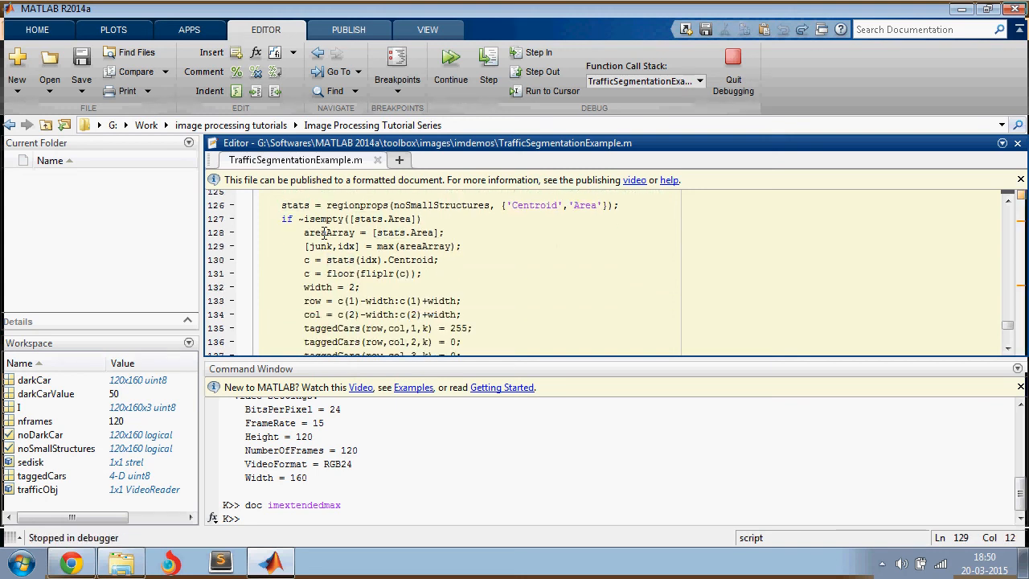
pyautogui.doubleClick(325, 232)
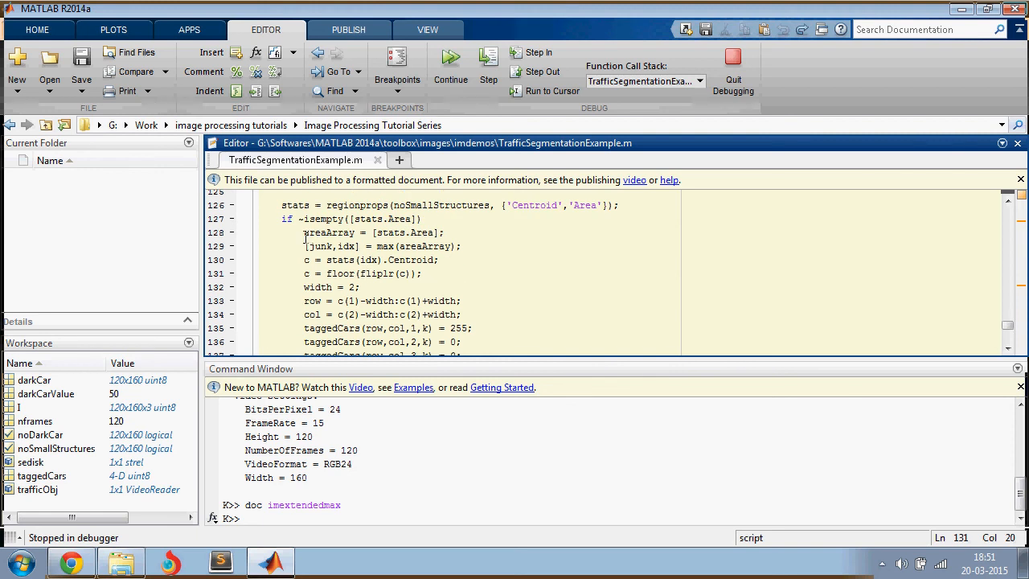
pyautogui.moveTo(306, 232); pyautogui.dragTo(463, 349)
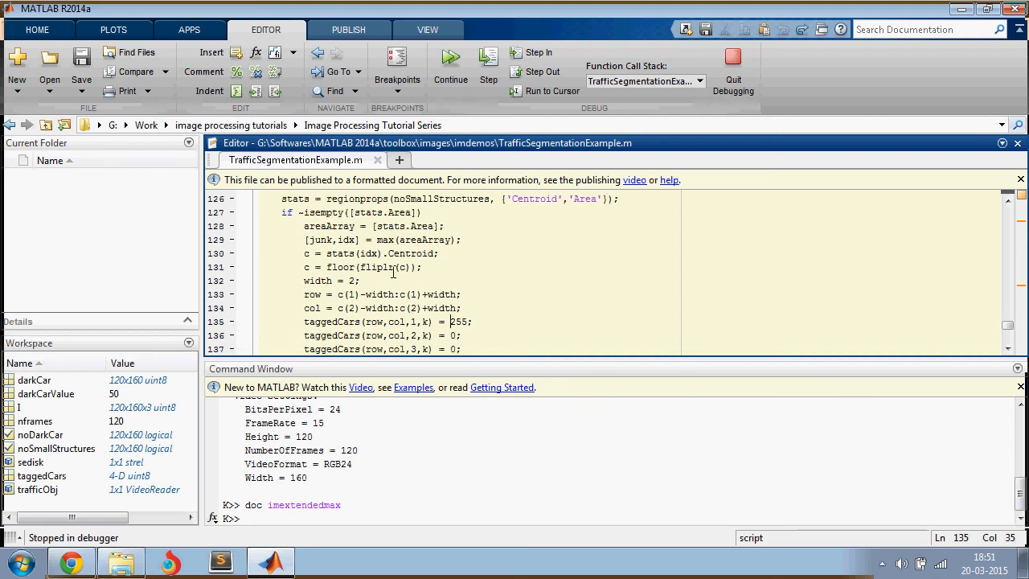
pyautogui.click(363, 279)
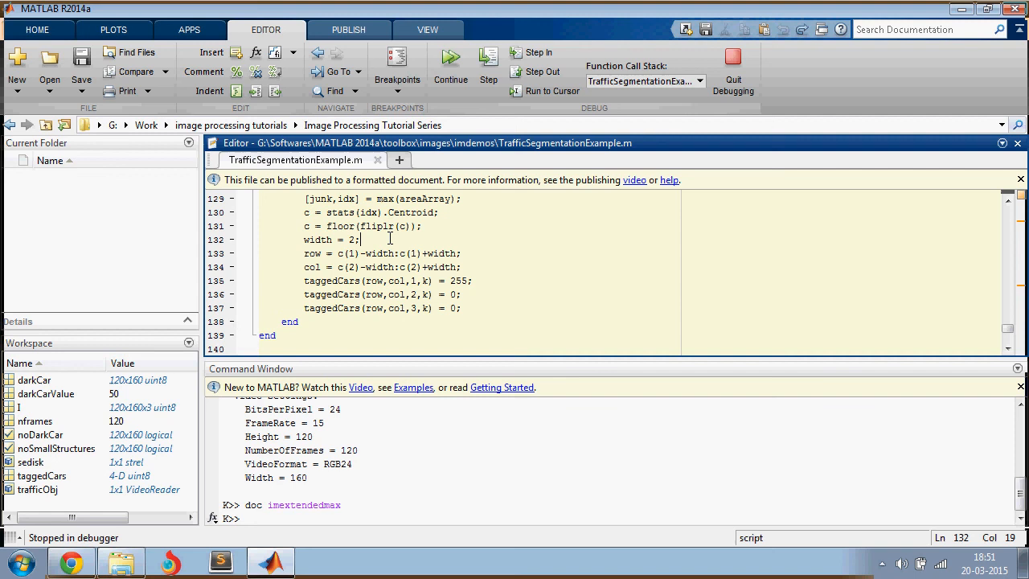
pyautogui.doubleClick(315, 254)
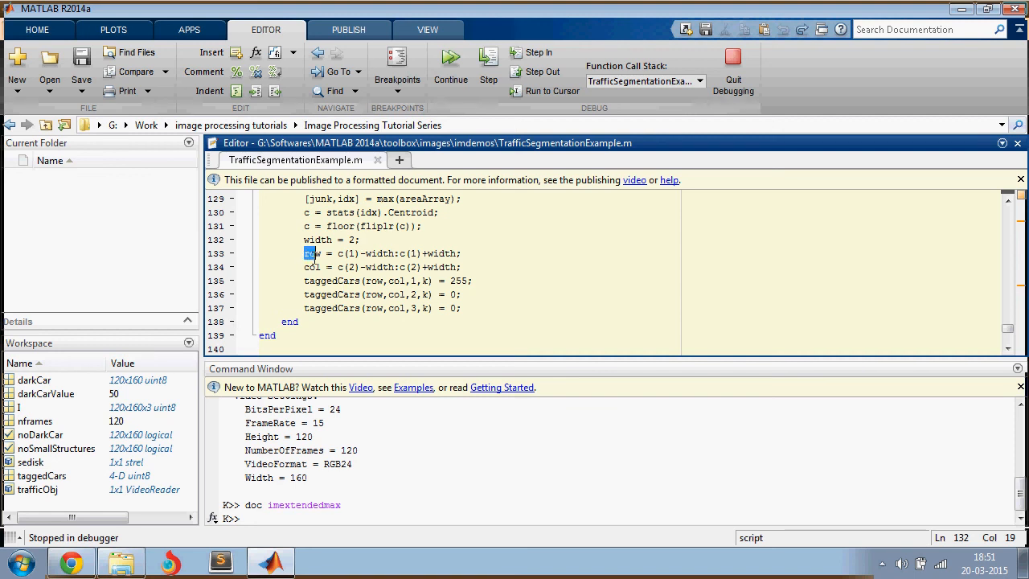
pyautogui.click(463, 308)
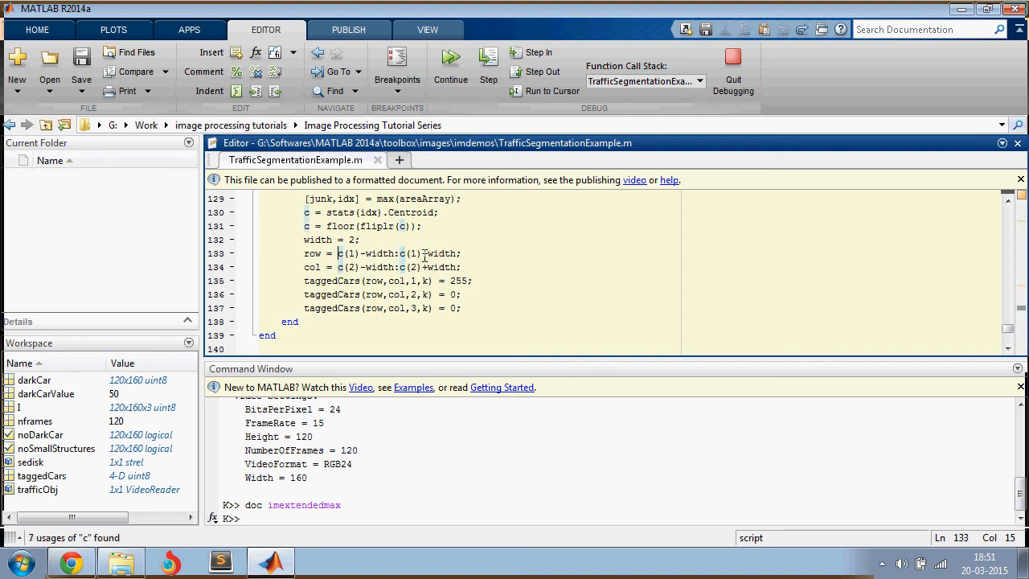
pyautogui.doubleClick(457, 279)
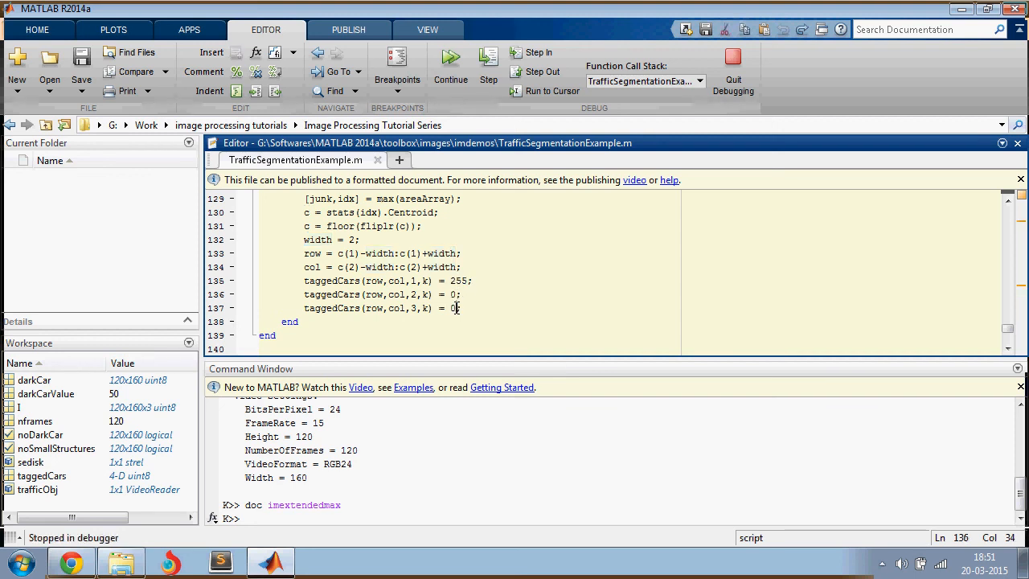
pyautogui.doubleClick(457, 280)
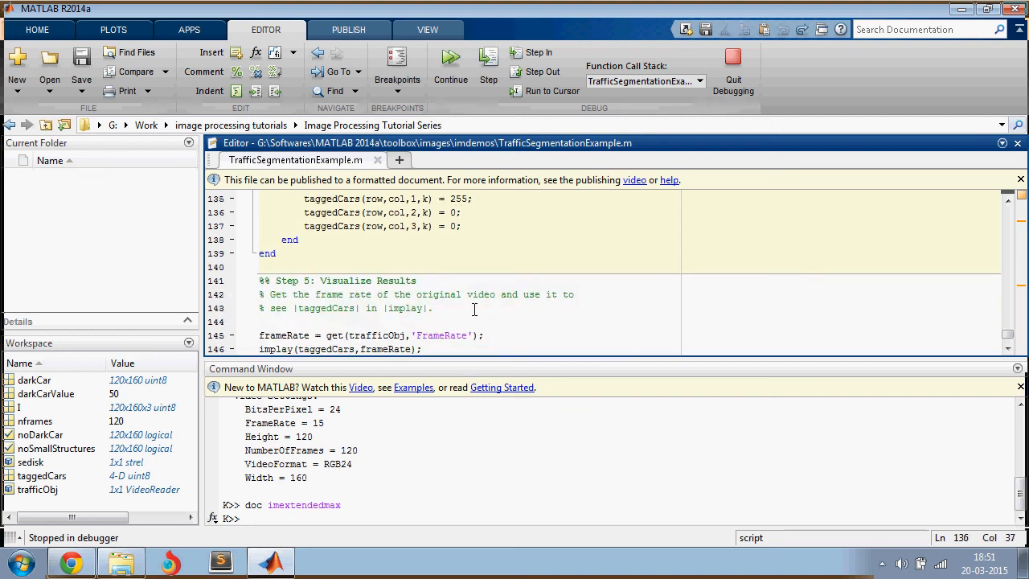
# Step: Continue the script to the end and play the tagged traffic video full-screen in Movie Player
pyautogui.scroll(-3)
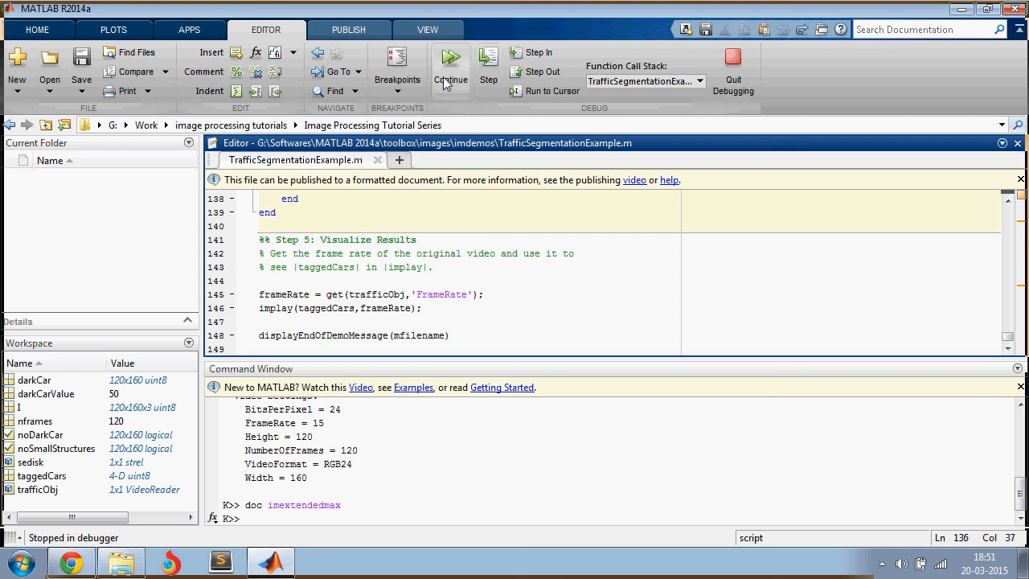
pyautogui.click(450, 58)
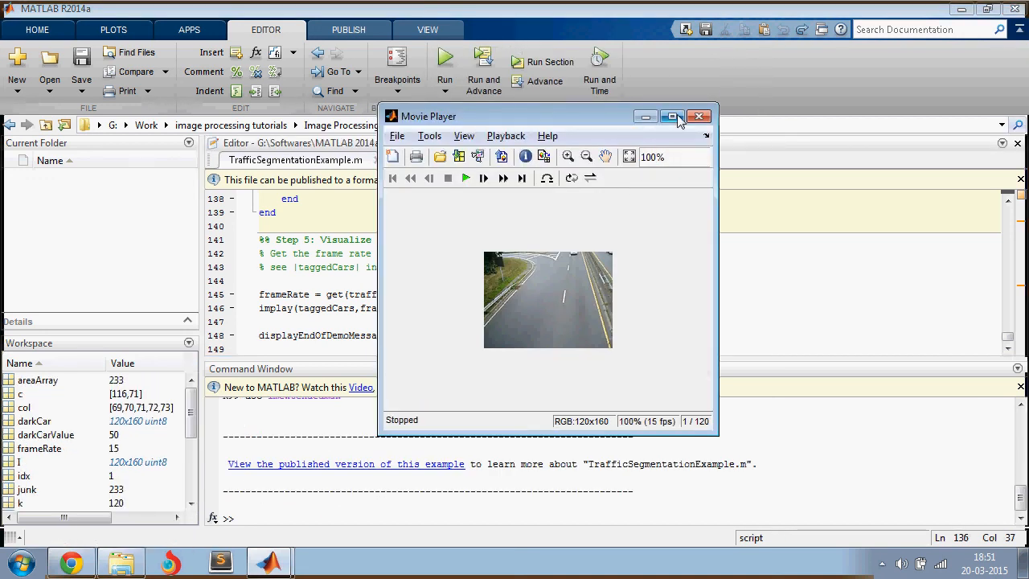
pyautogui.click(671, 115)
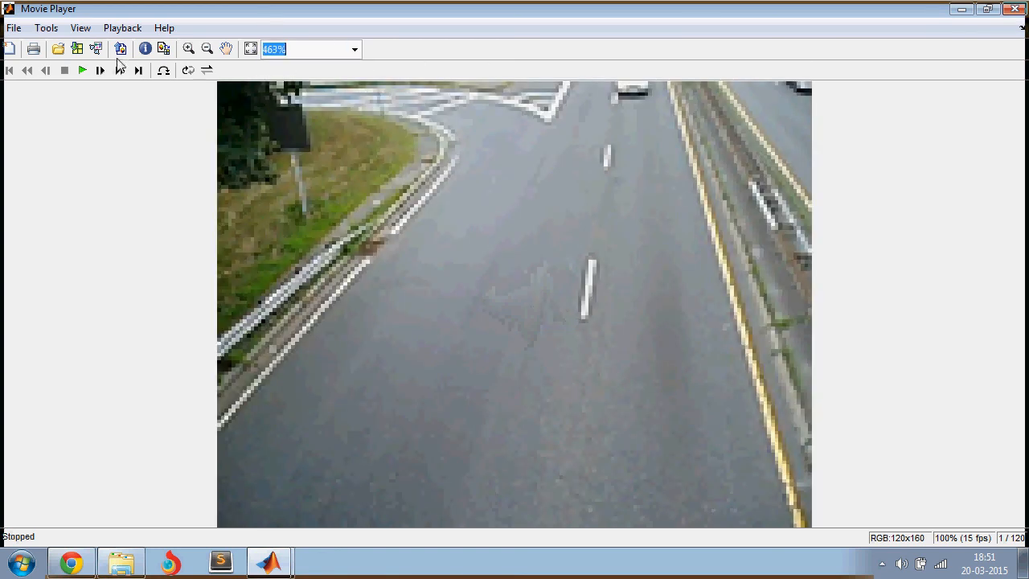
pyautogui.click(84, 71)
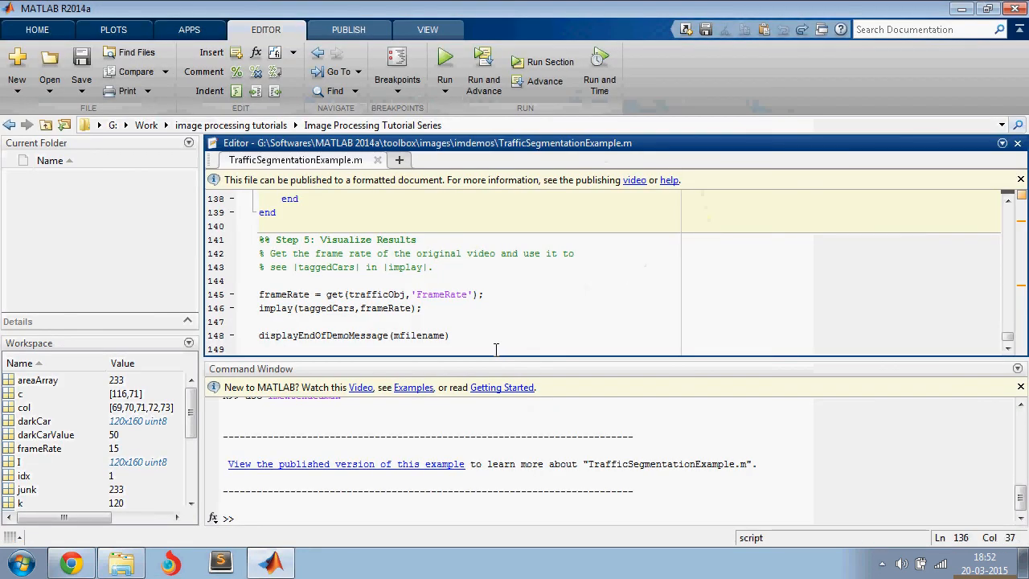
# Step: Dismiss the Movie Player and focus back on the finished TrafficSegmentationExample session
pyautogui.click(514, 490)
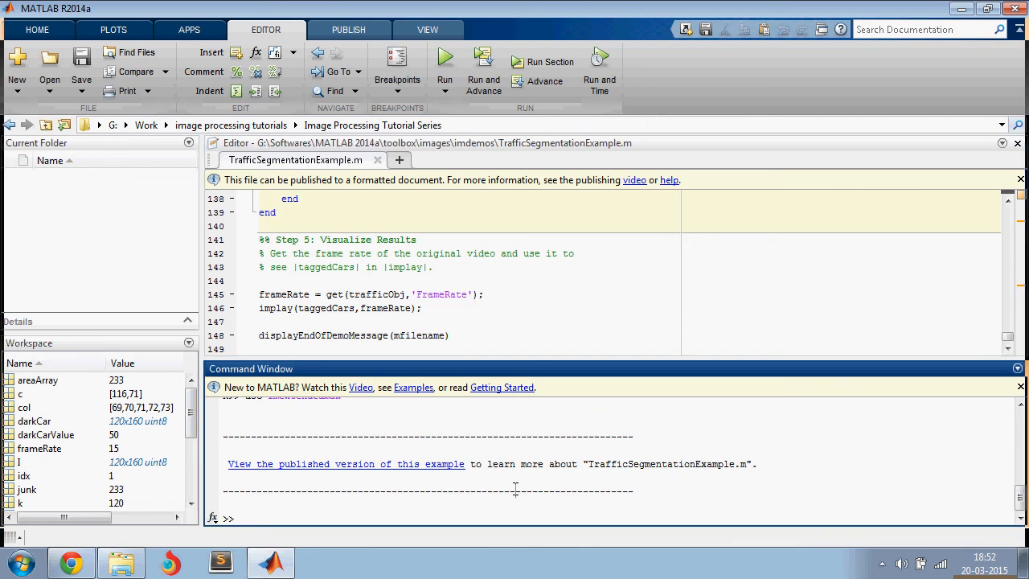